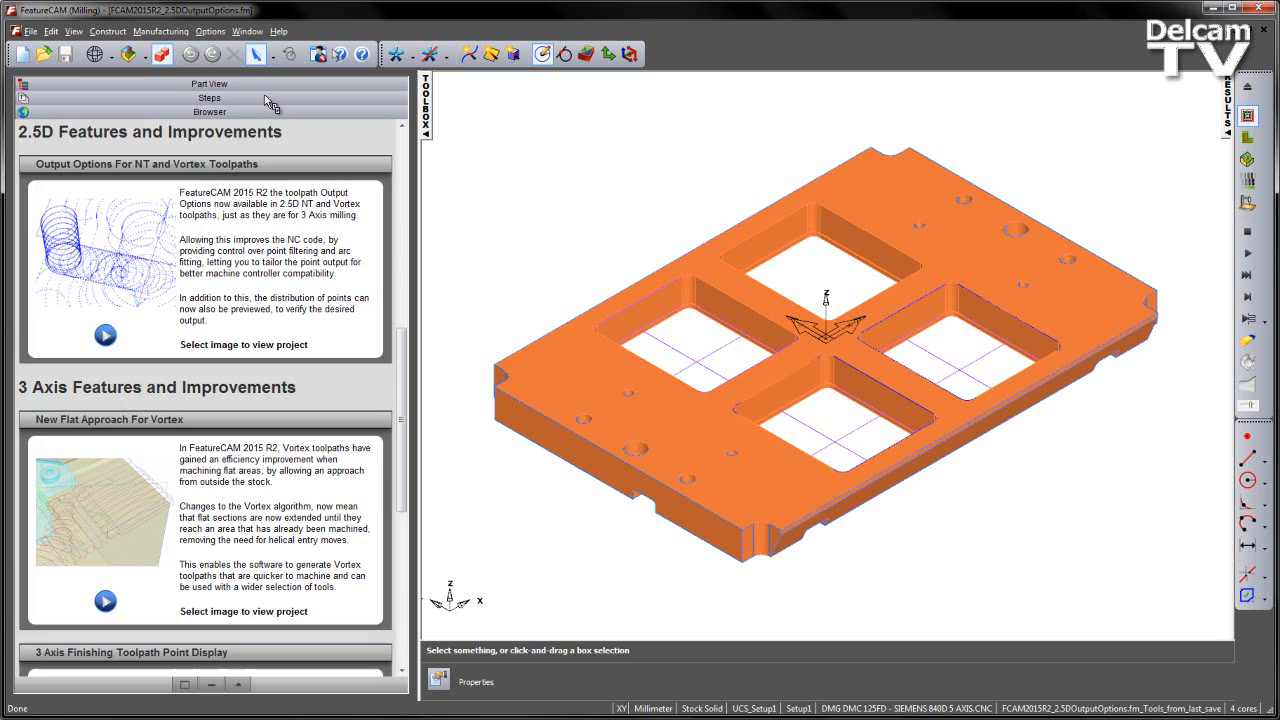
Show the Part View tree listing the spiral, NT and Vortex pocket features.
click(209, 83)
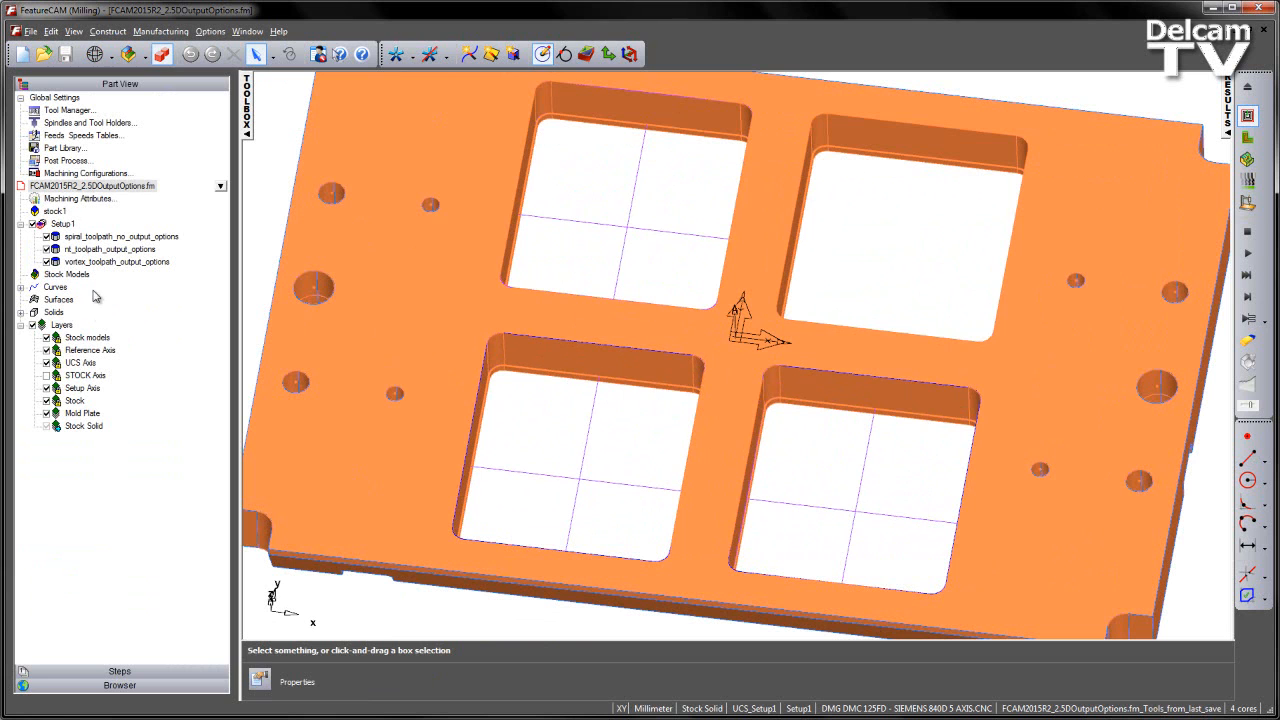
mouse_move(105, 248)
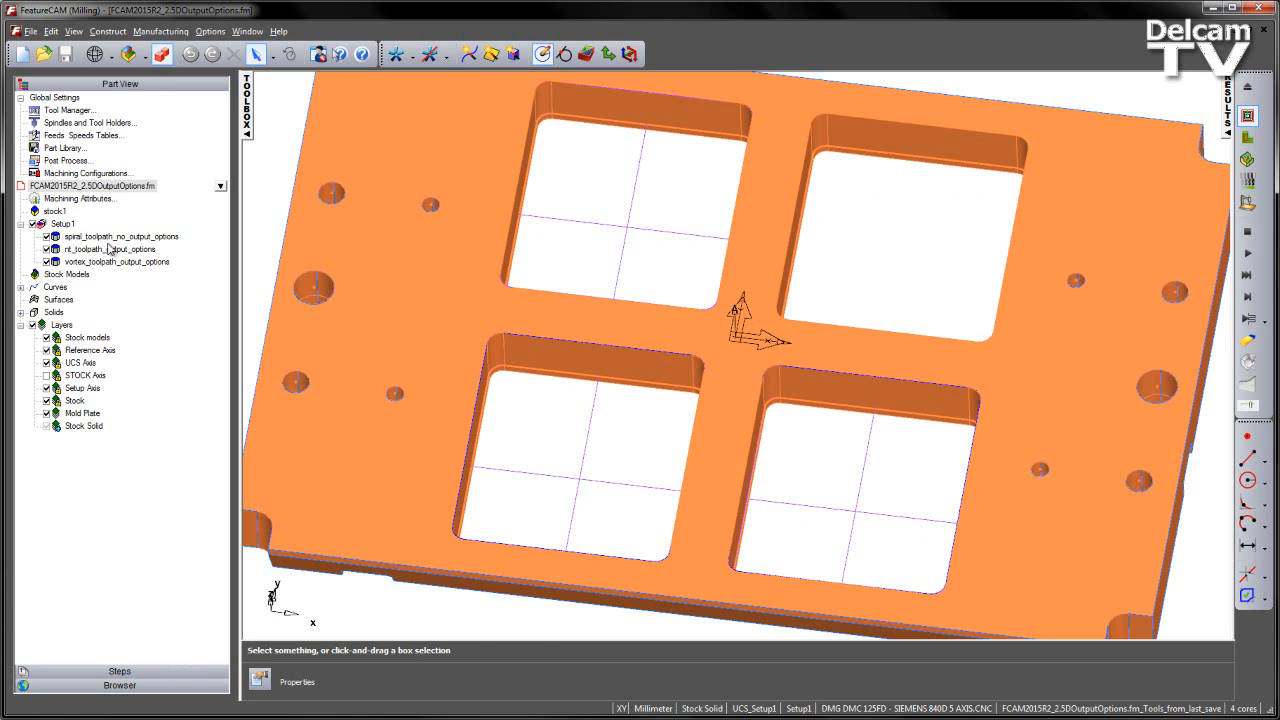
double_click(122, 237)
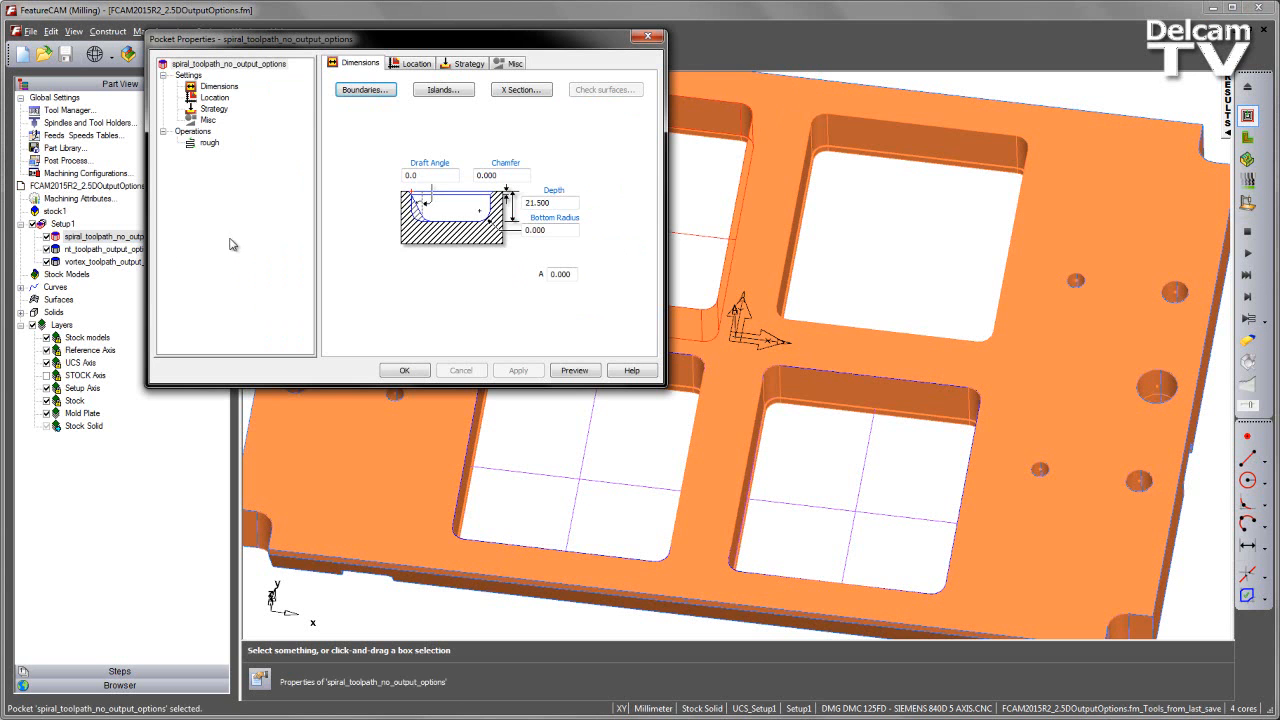
click(469, 63)
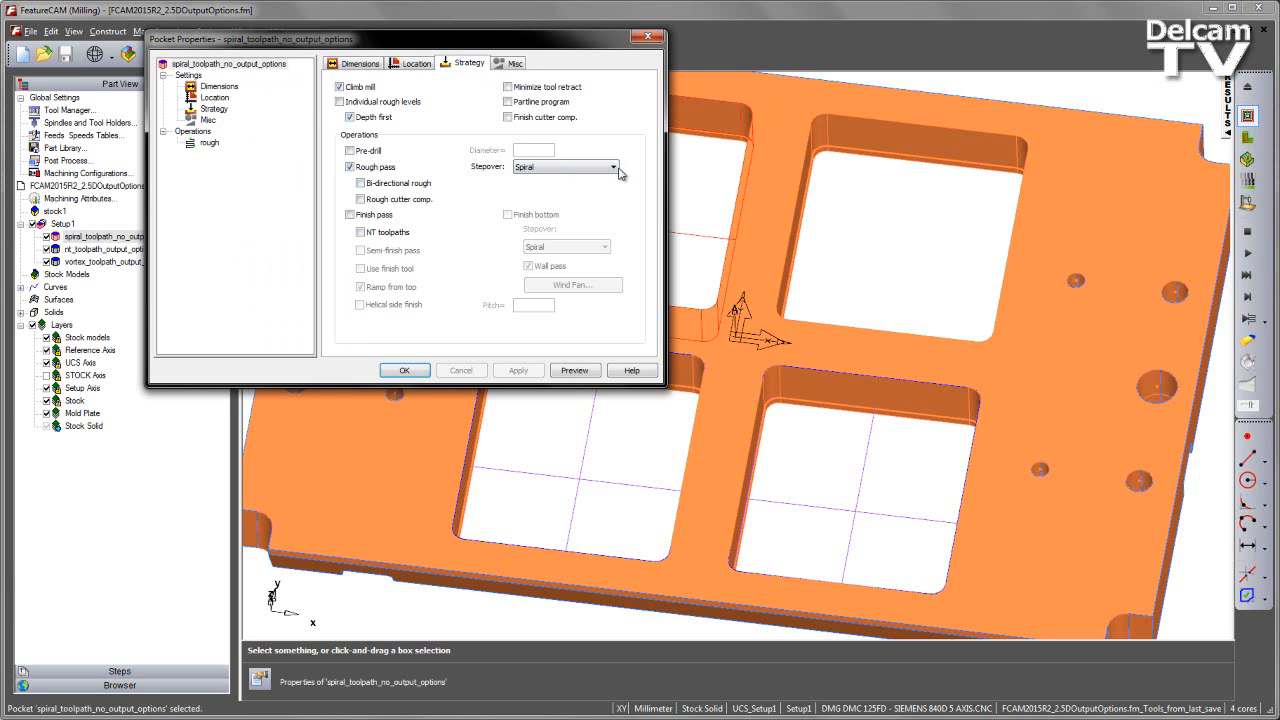
click(612, 166)
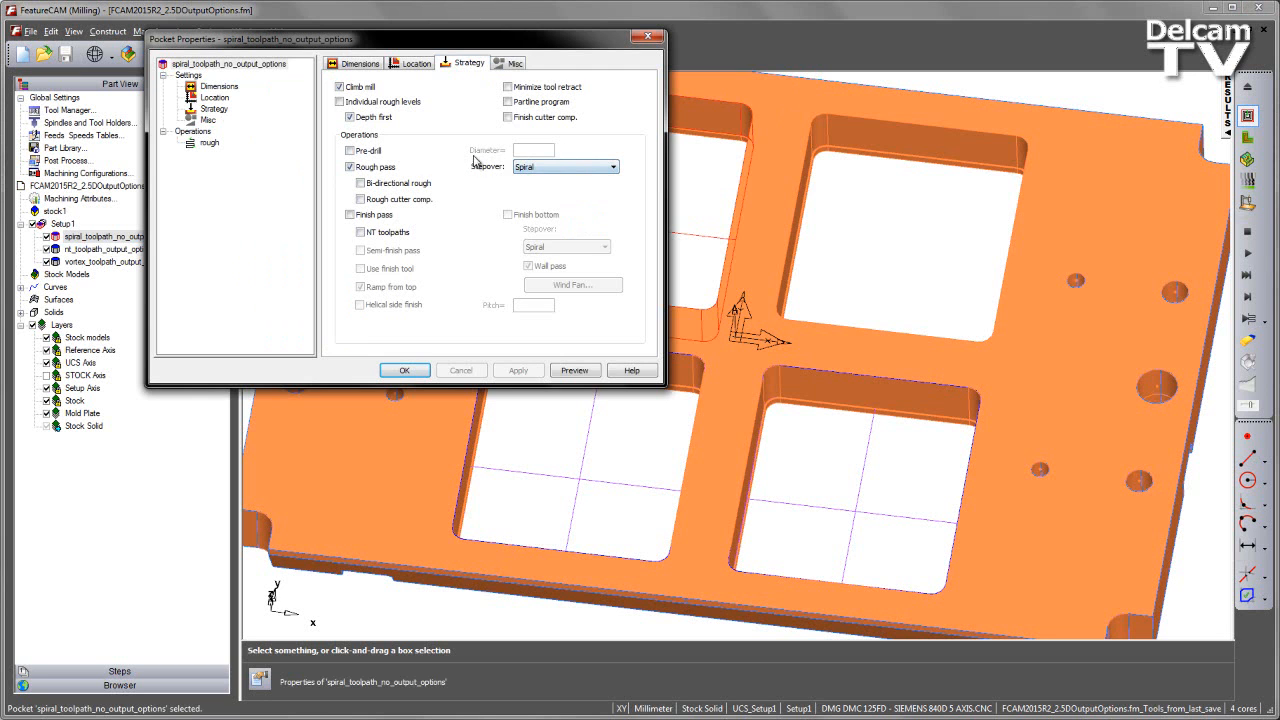
click(209, 142)
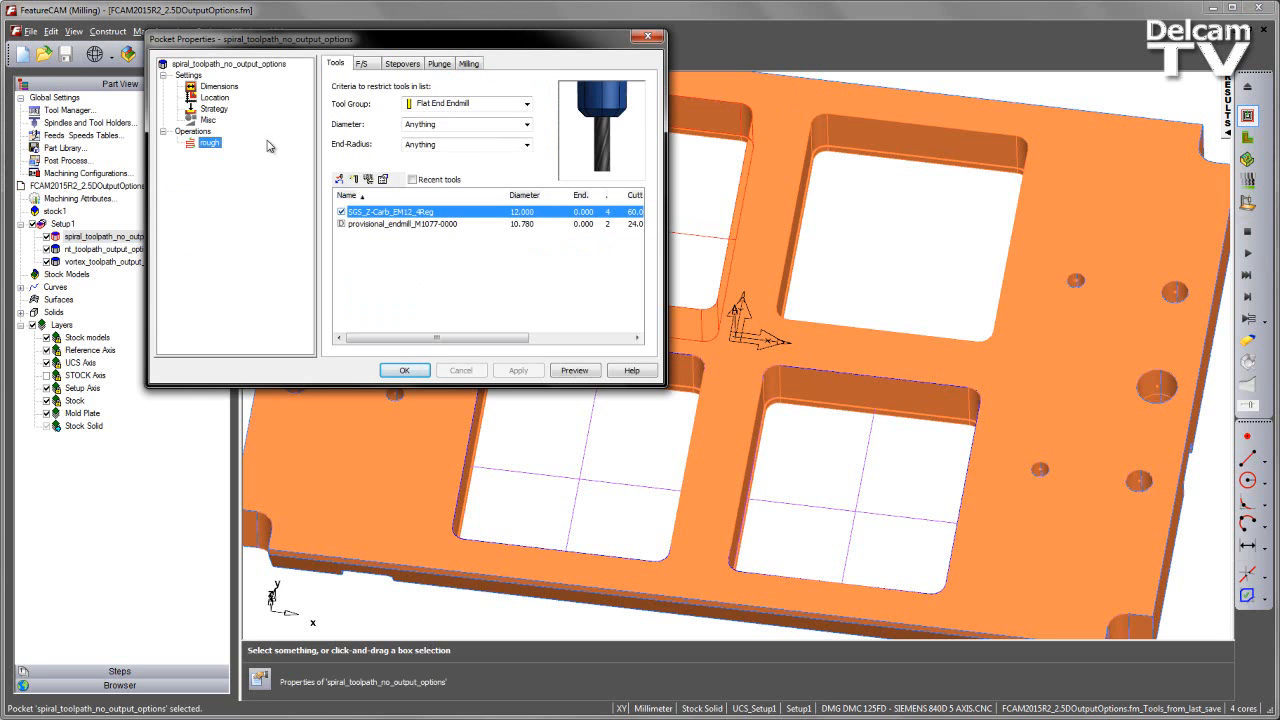
click(469, 63)
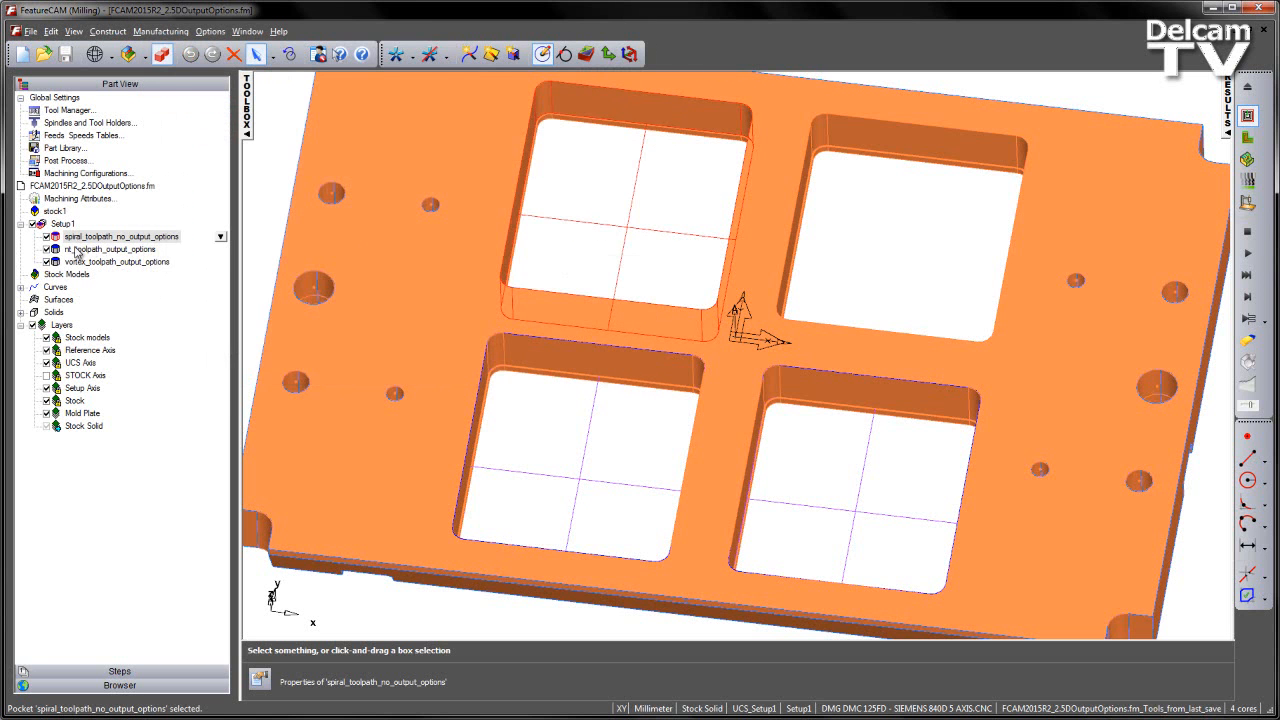
double_click(113, 249)
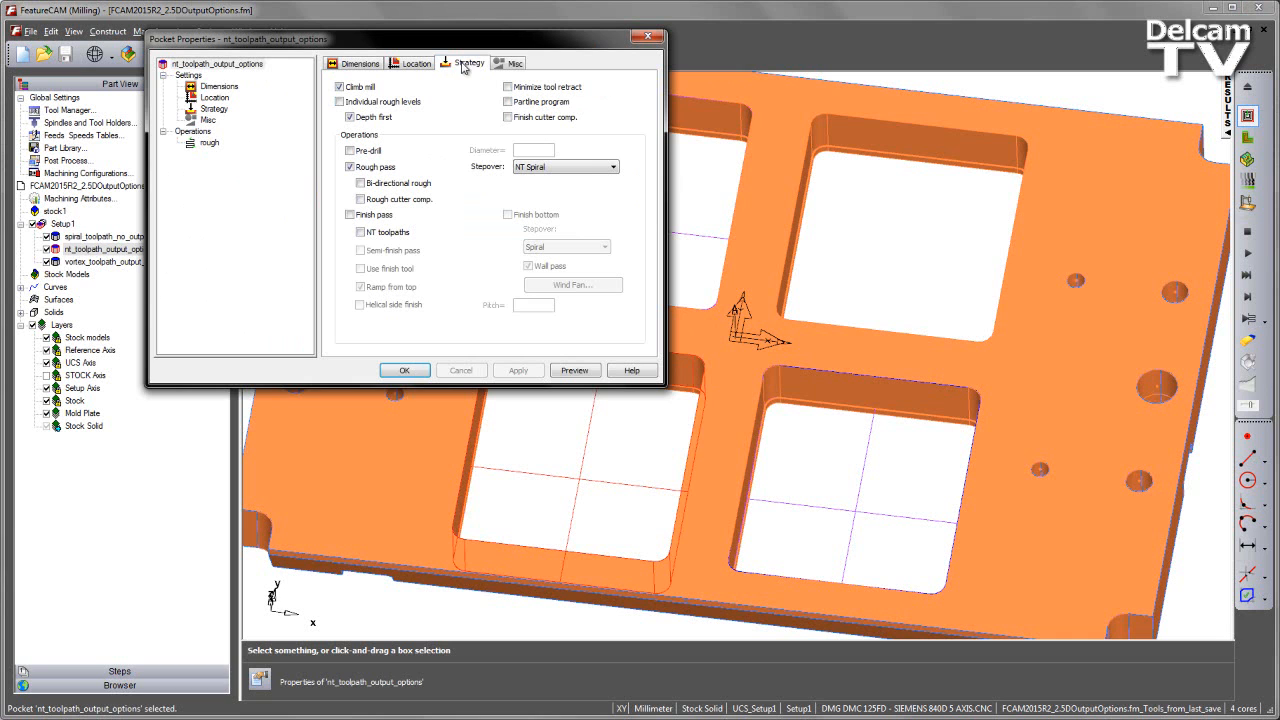
click(613, 166)
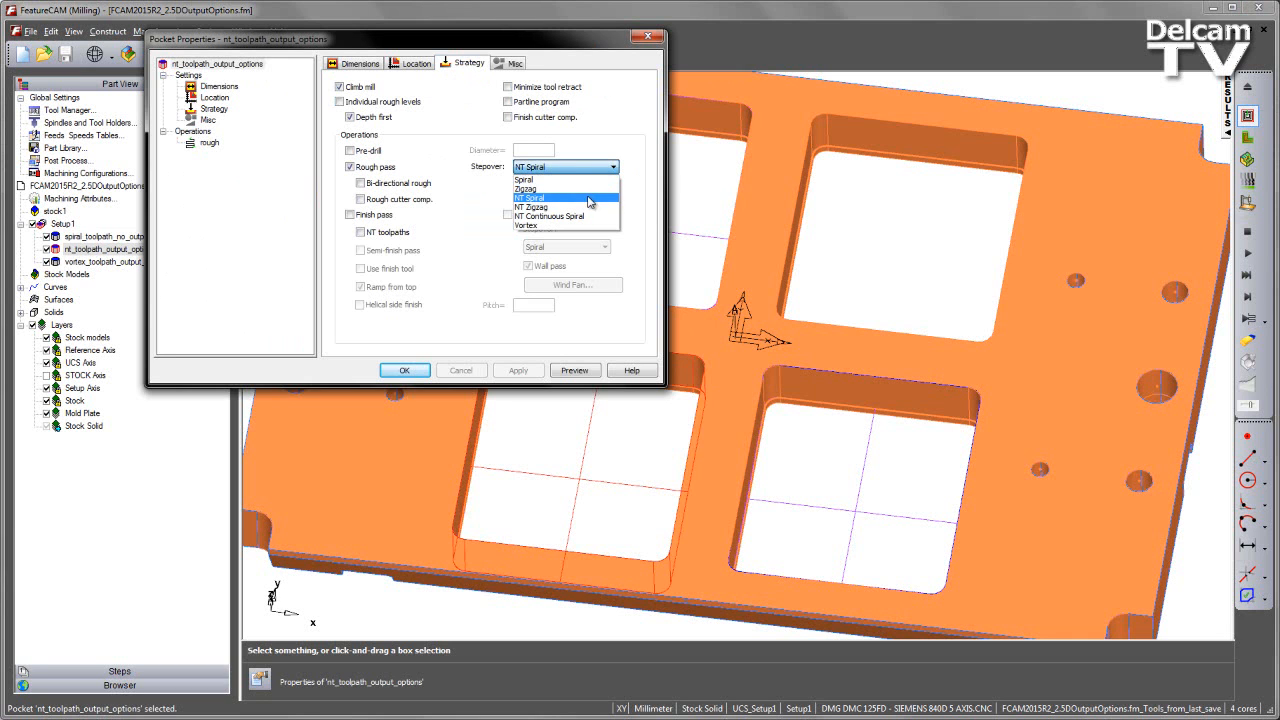
click(530, 197)
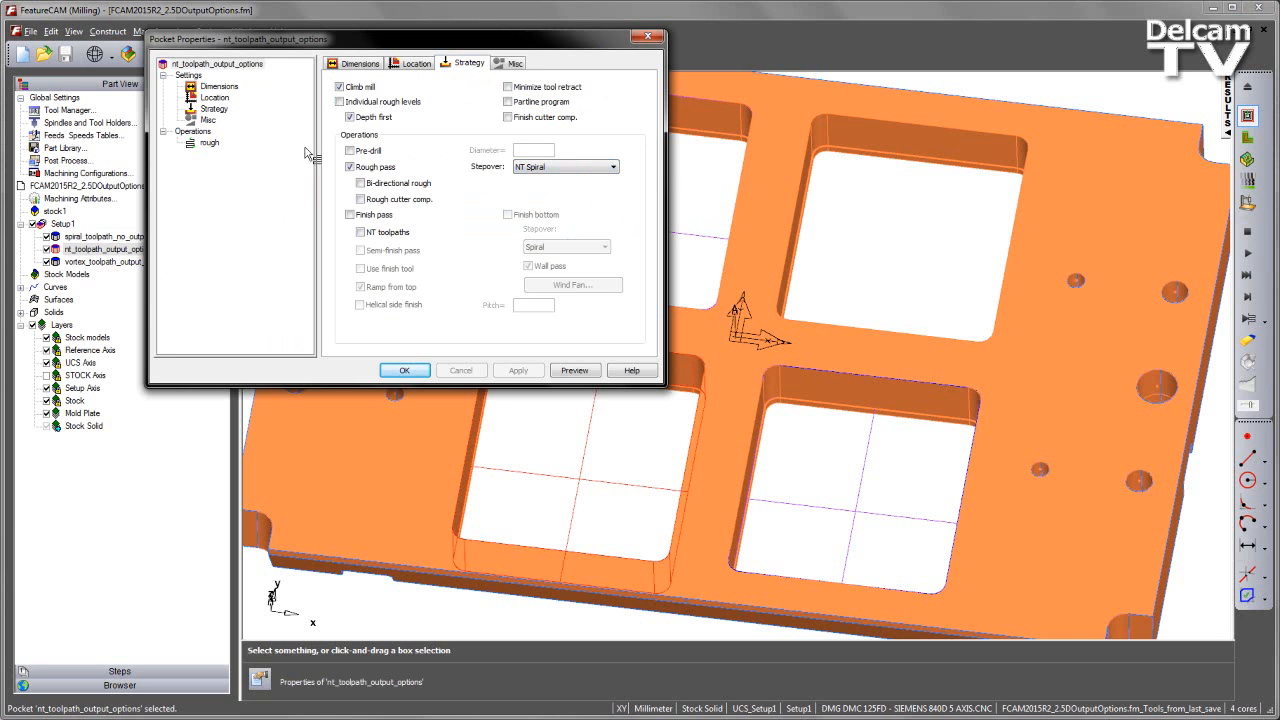
click(209, 143)
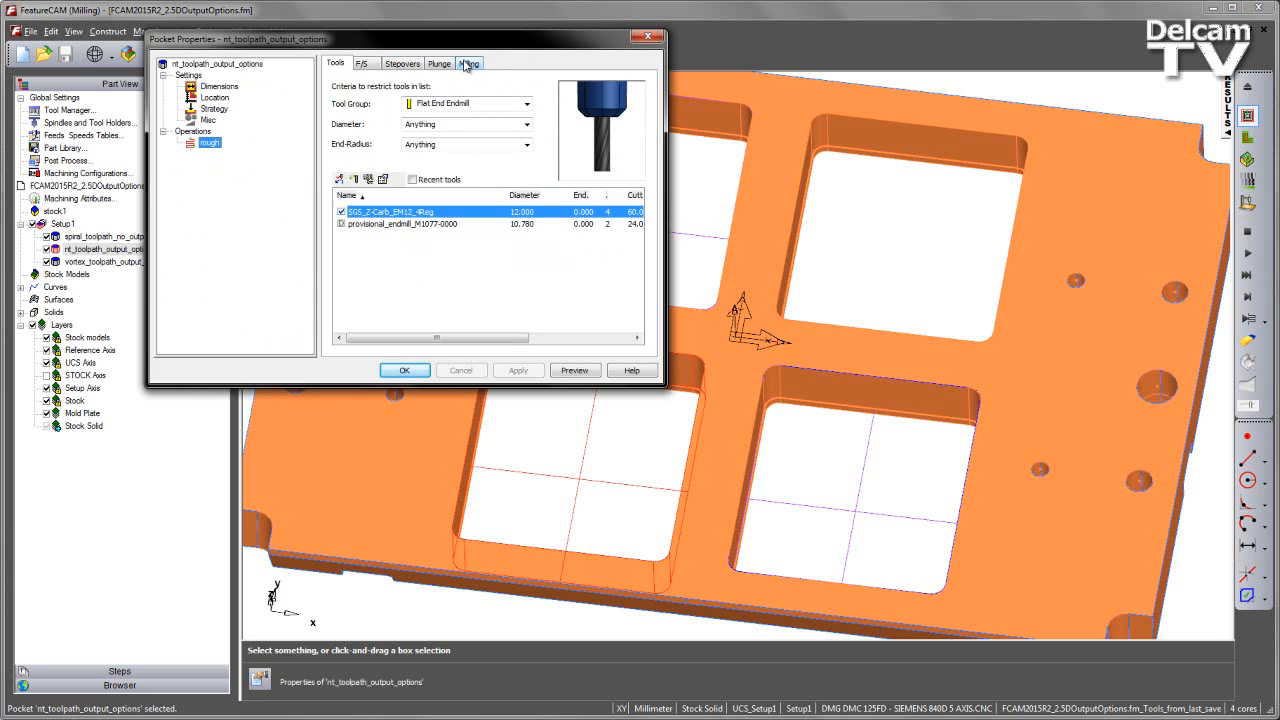
click(469, 62)
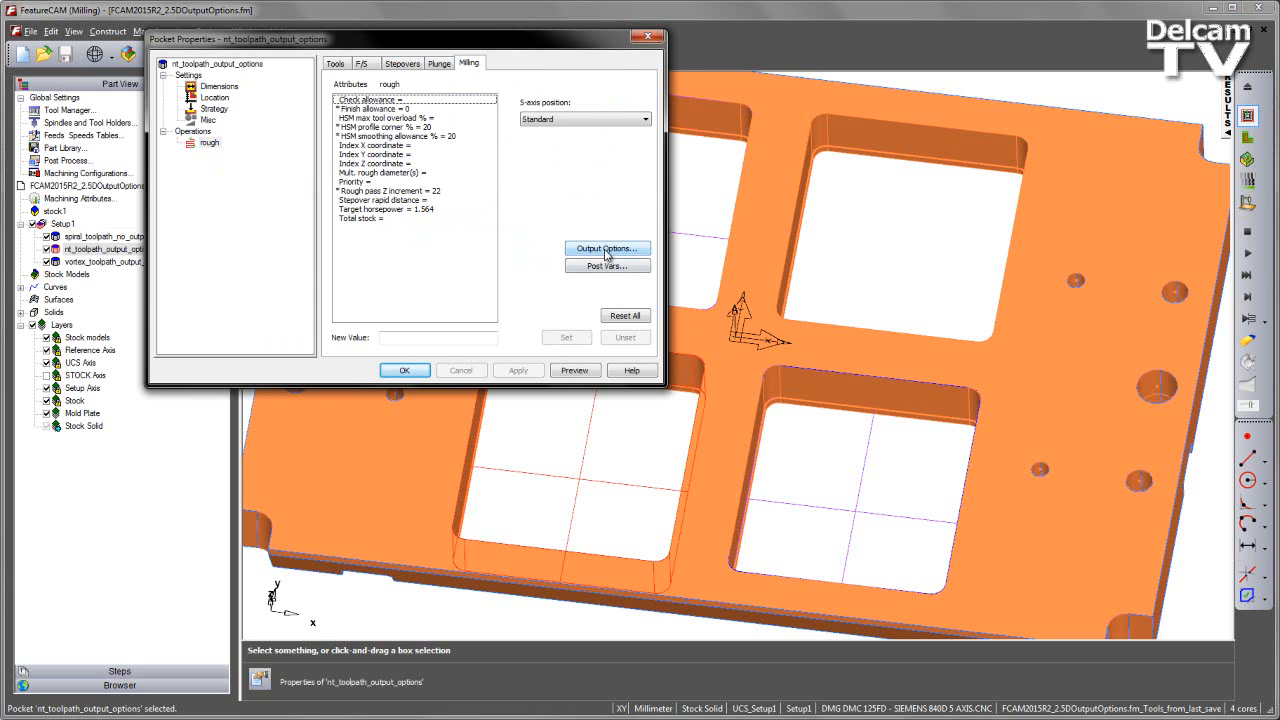
click(605, 248)
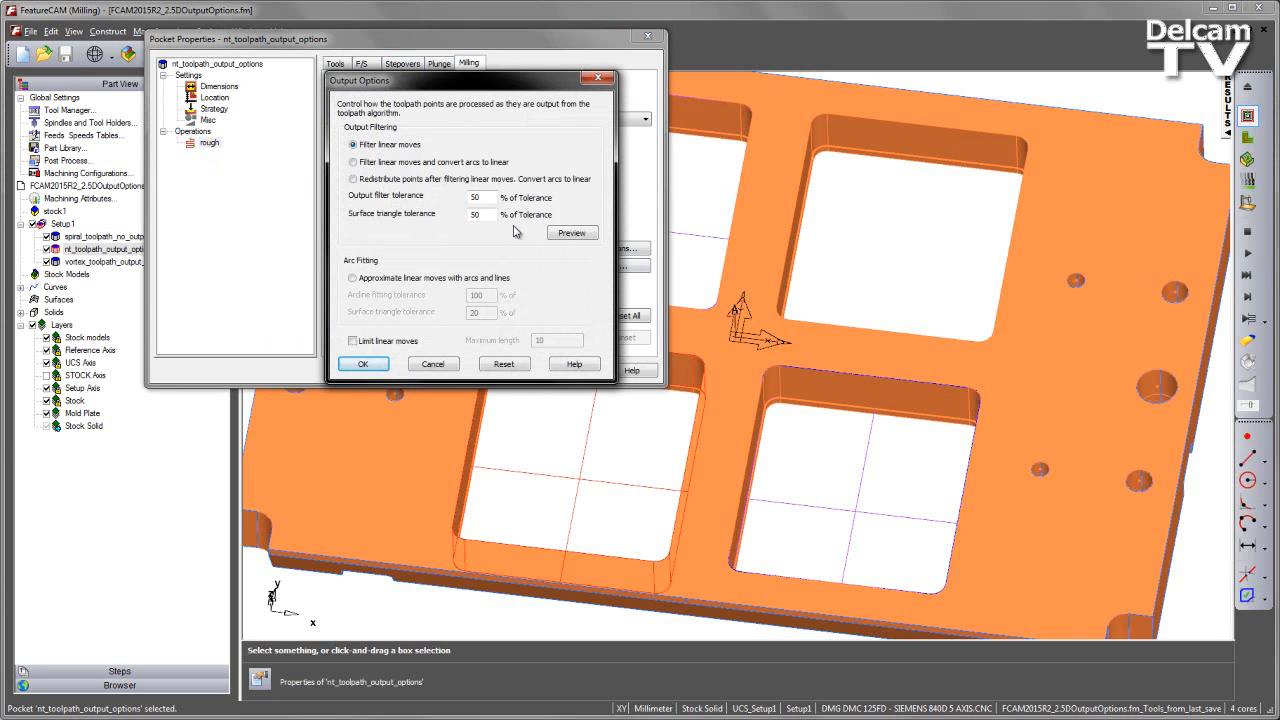
mouse_move(378, 260)
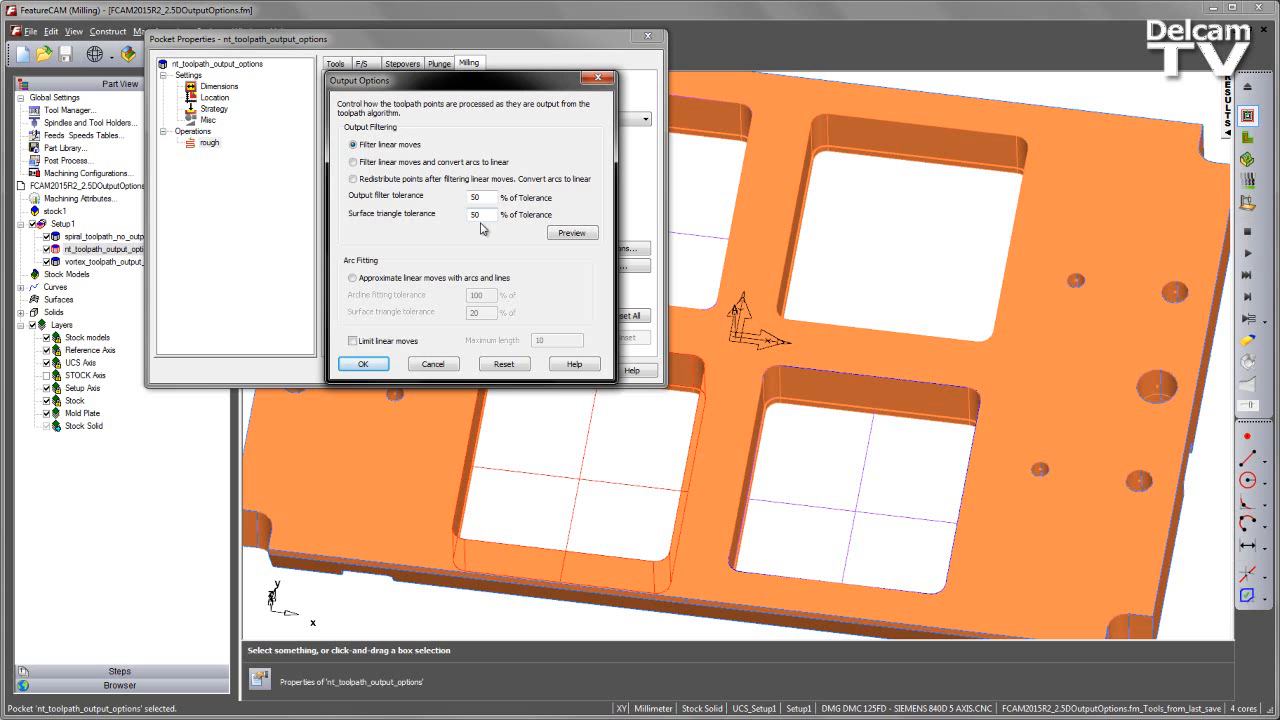
mouse_move(478, 348)
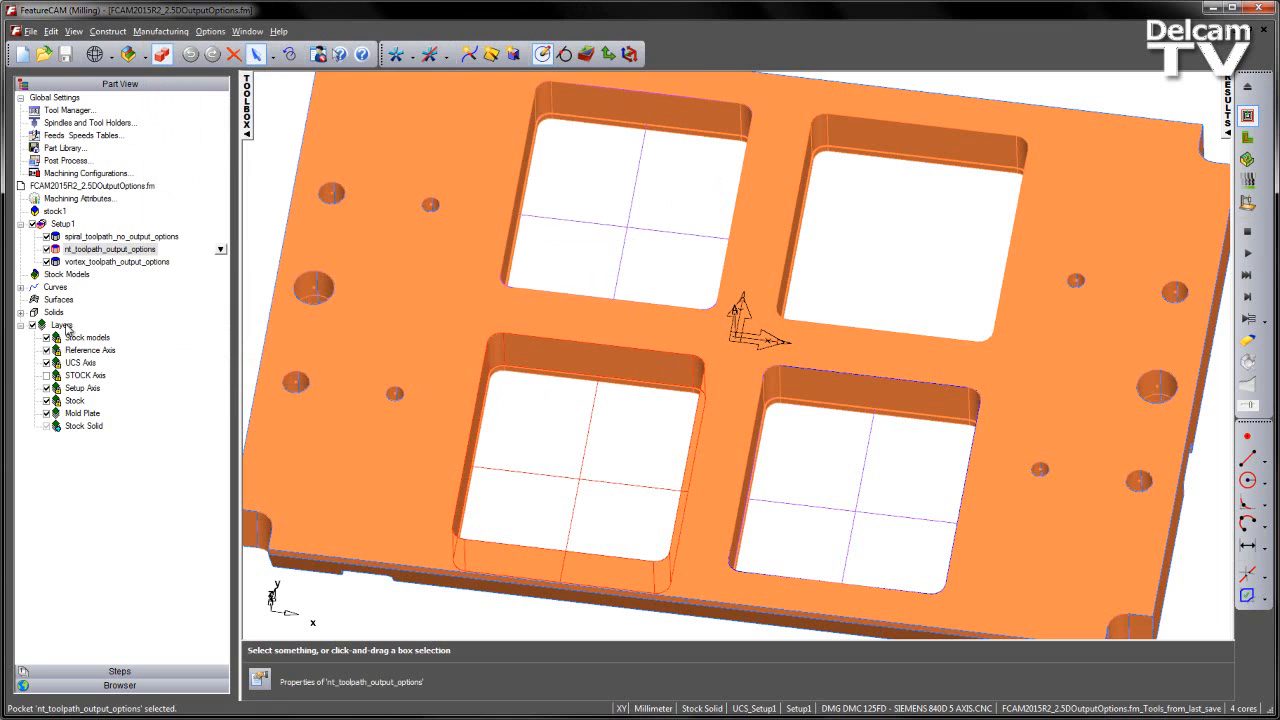
Open Output Options for the vortex pocket's rough operation via Strategy and Milling settings.
double_click(116, 261)
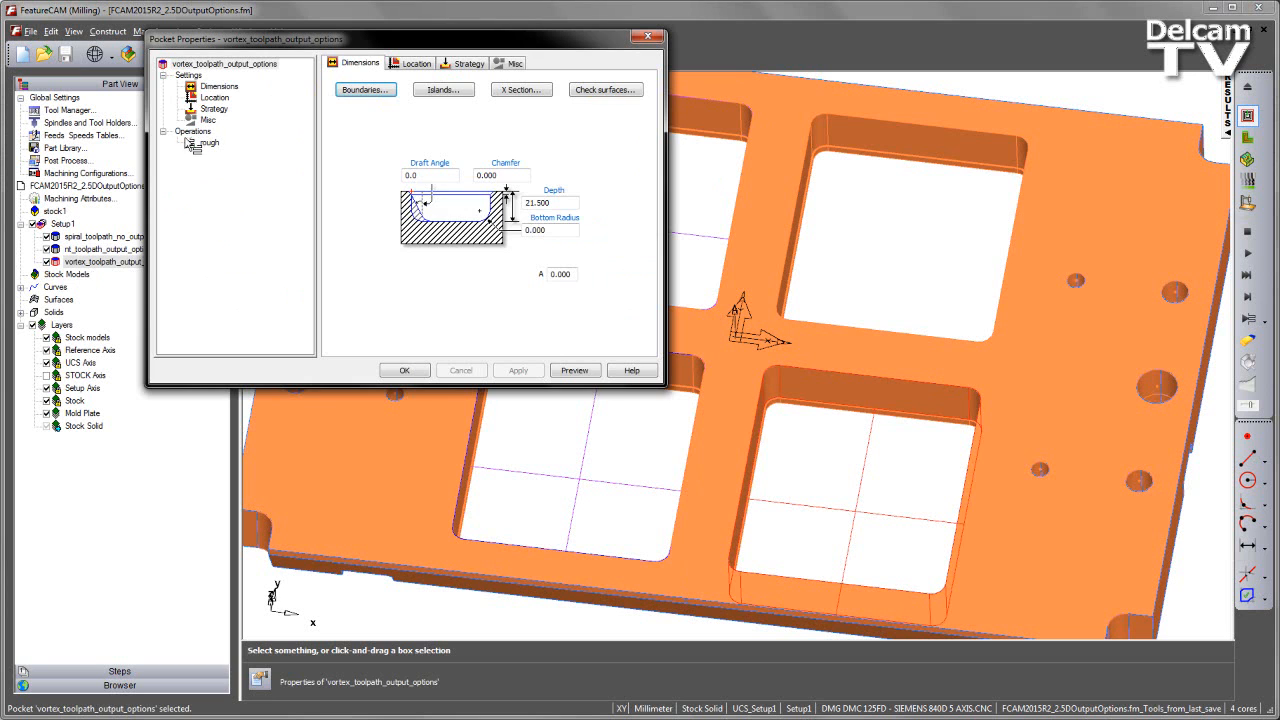
click(469, 63)
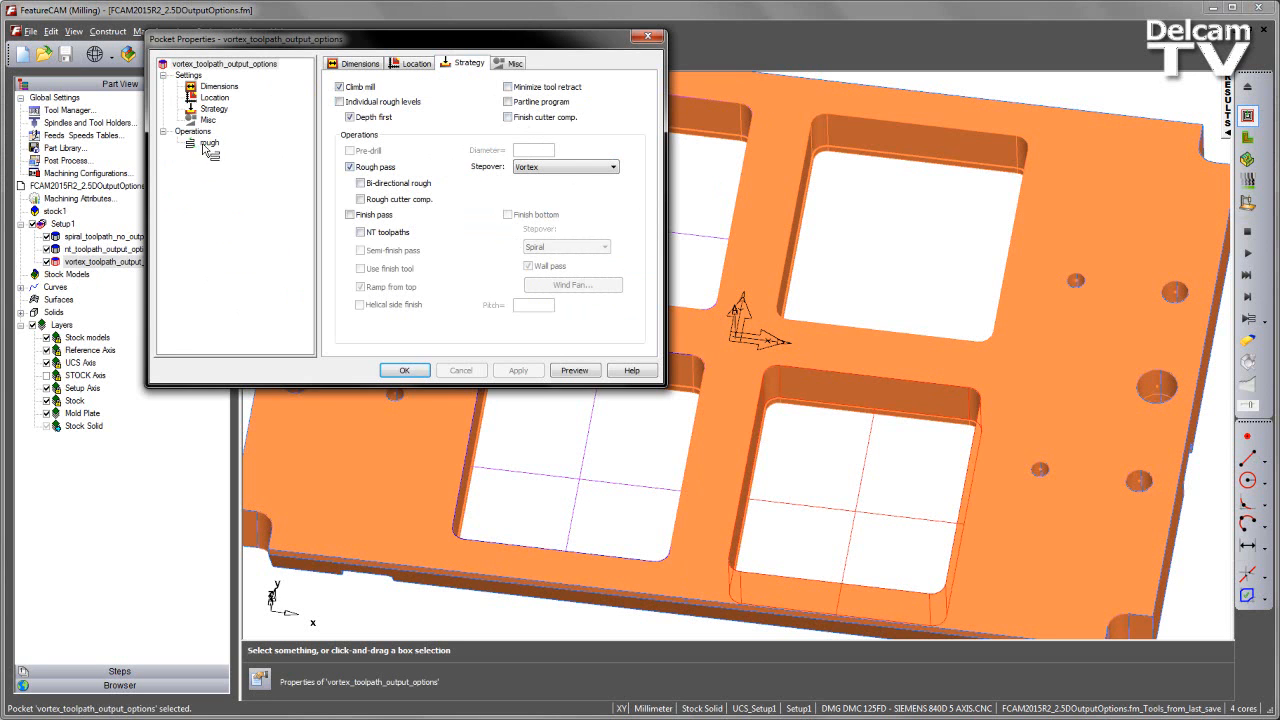
click(209, 142)
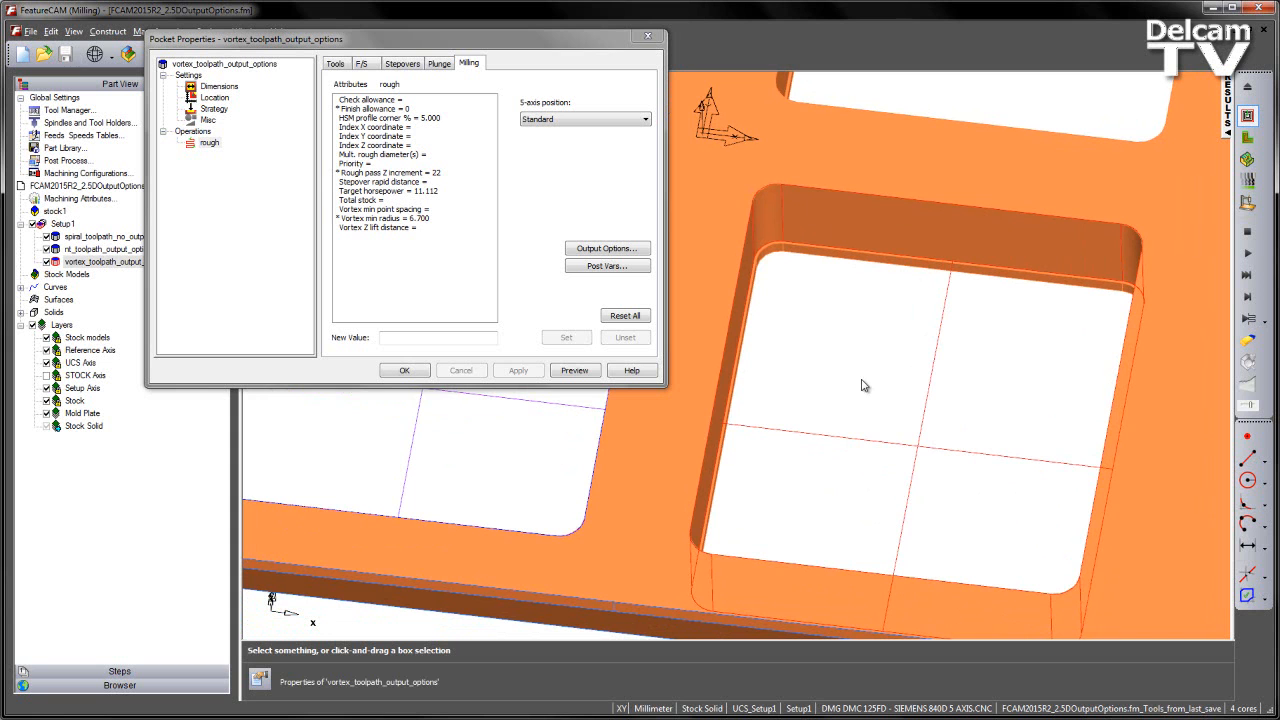
mouse_move(880, 378)
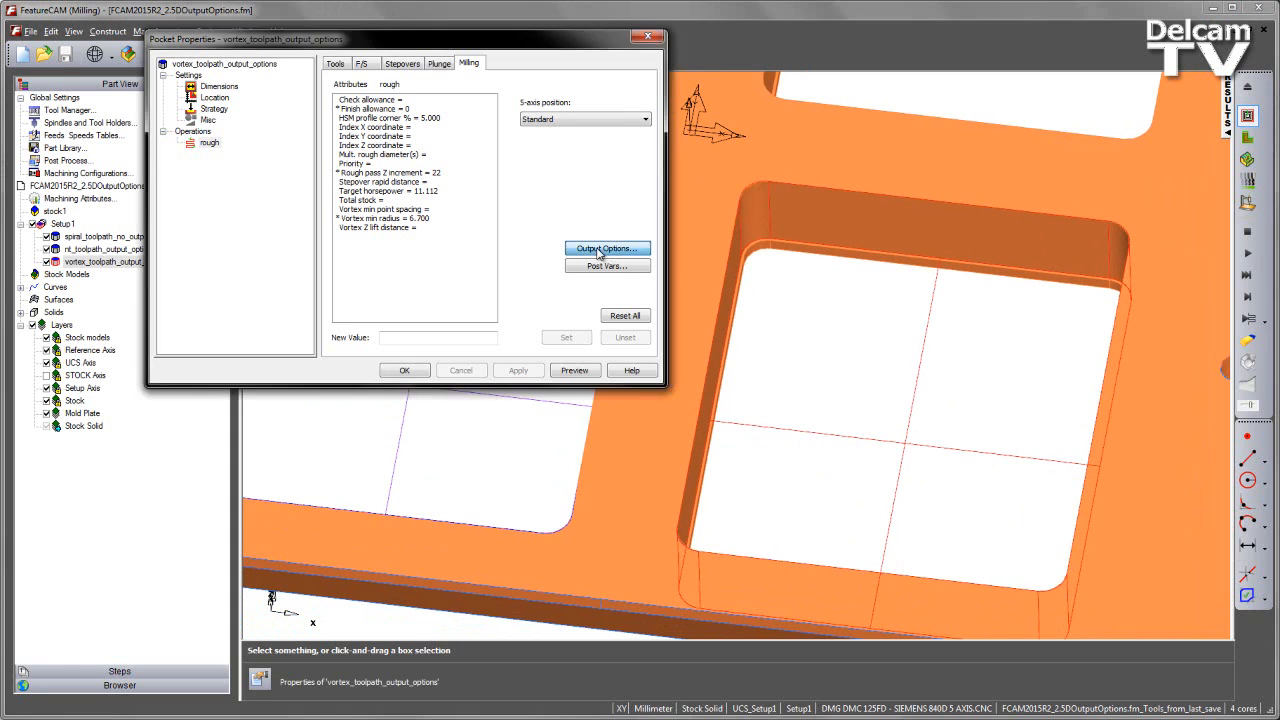
click(605, 248)
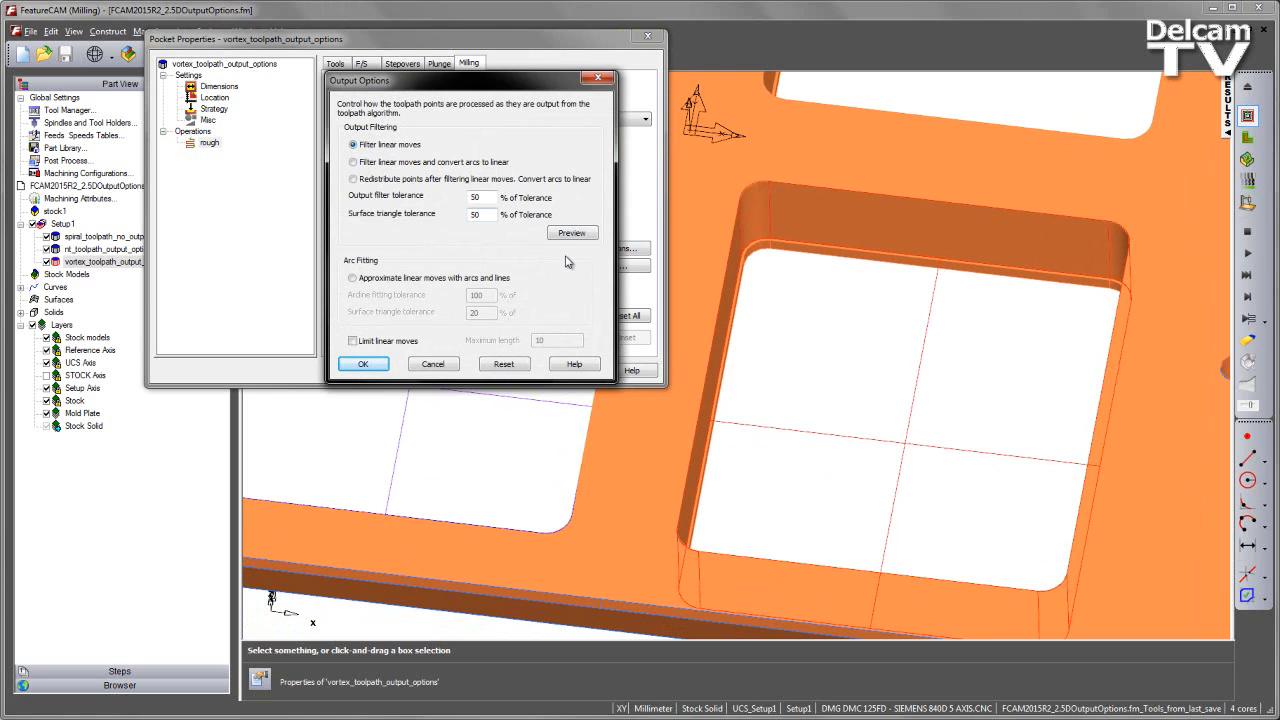
Preview the vortex toolpath's filtered points, then cancel Output Options and close Pocket Properties unchanged.
click(572, 233)
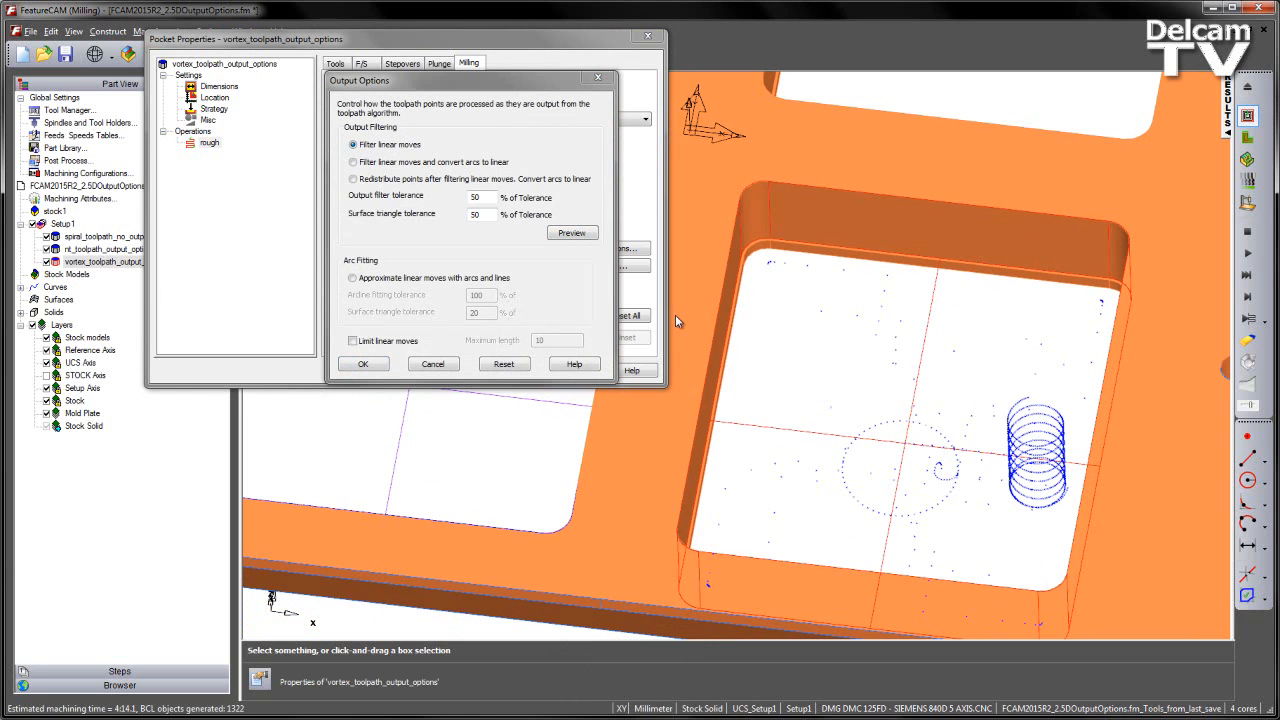
click(433, 363)
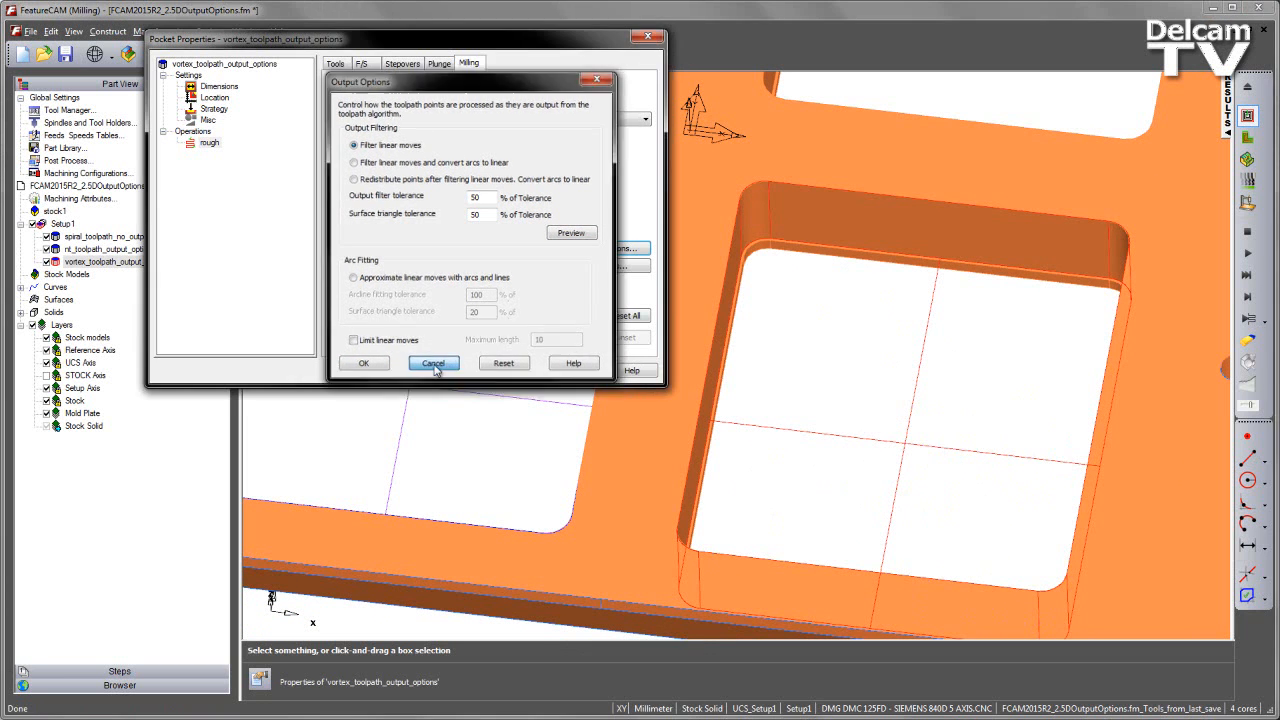
click(433, 362)
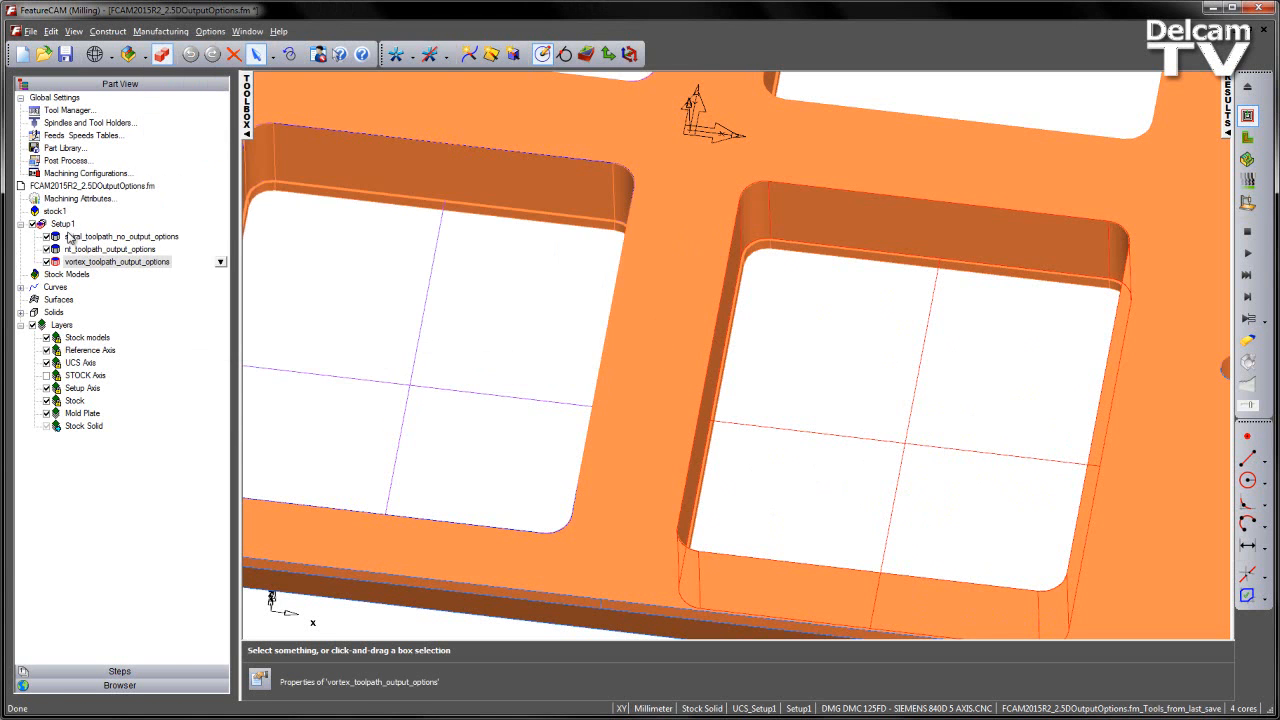
Exclude the spiral pocket from machining and generate toolpaths for the remaining pockets.
click(110, 248)
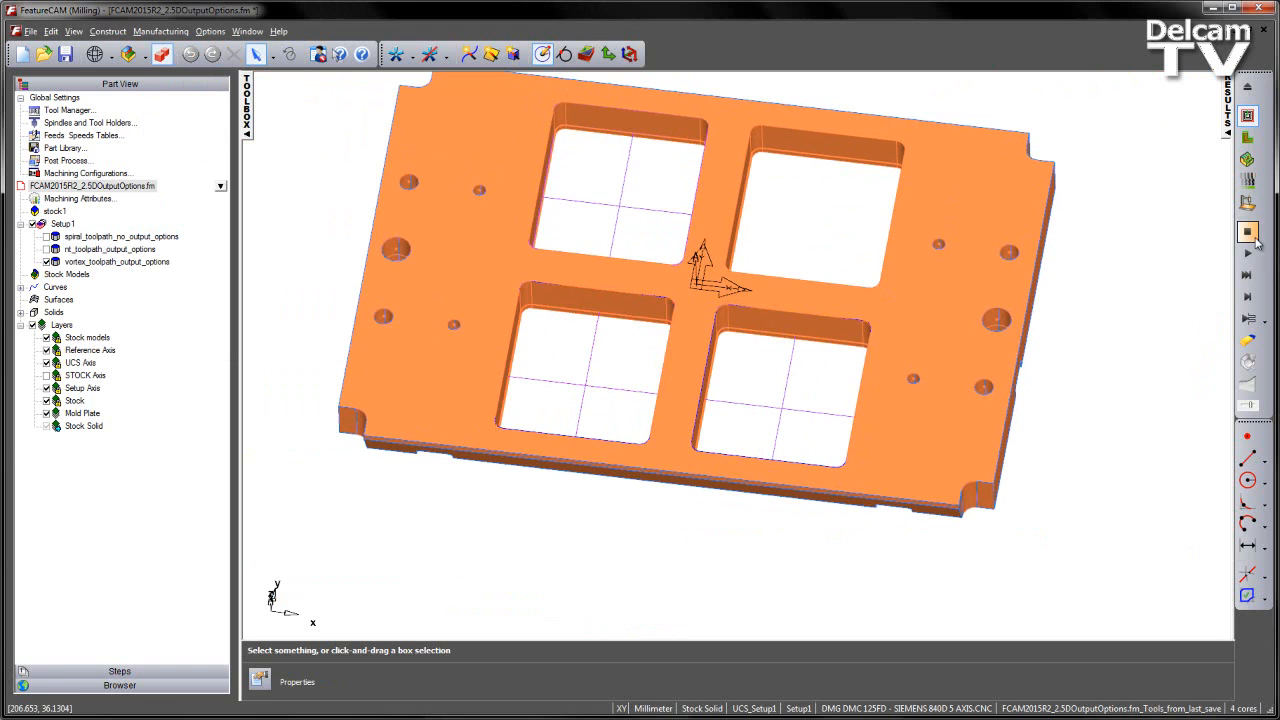
click(1247, 231)
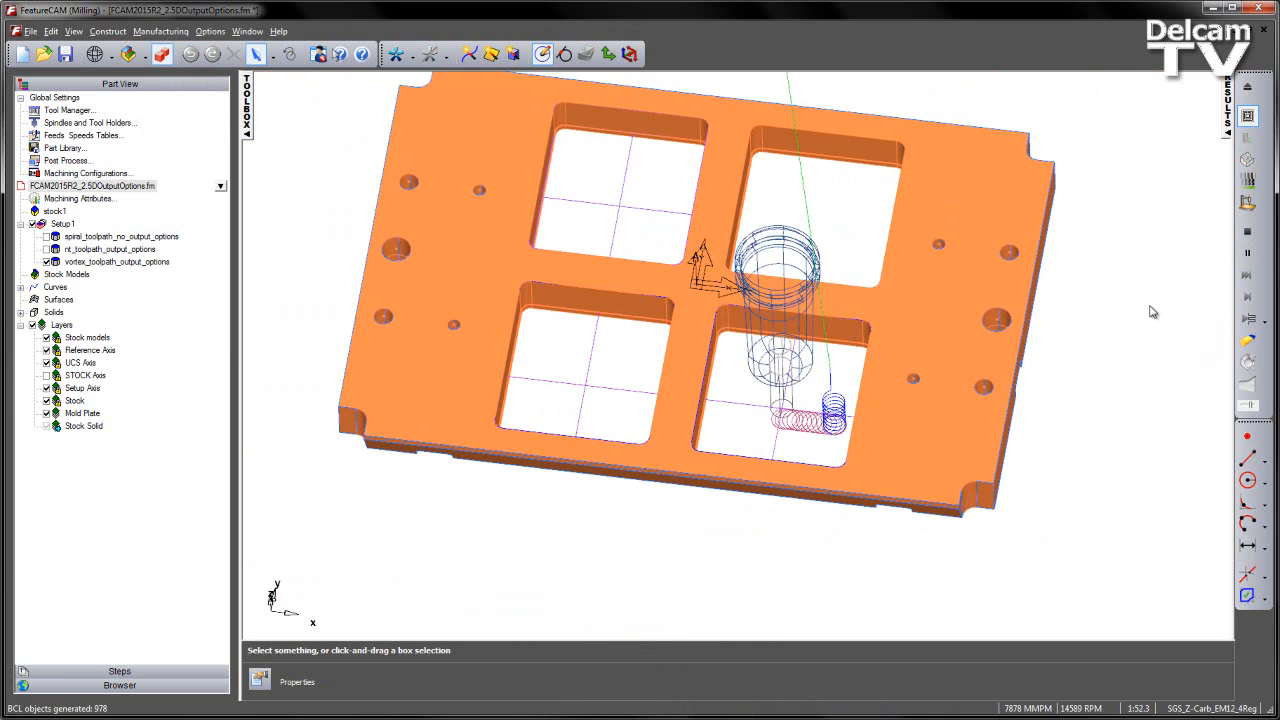
scroll(up, 3)
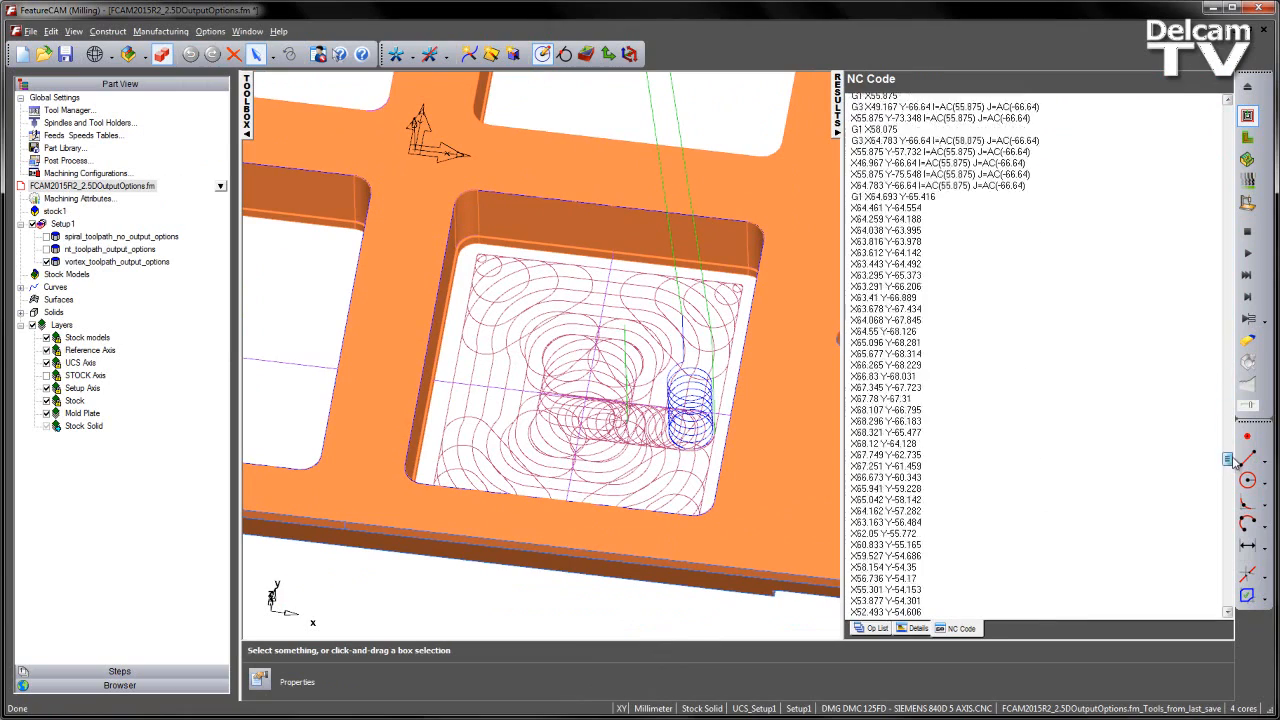
Scroll through the vortex roughing NC code to view its G1 lines and G3 arcs.
scroll(down, 3)
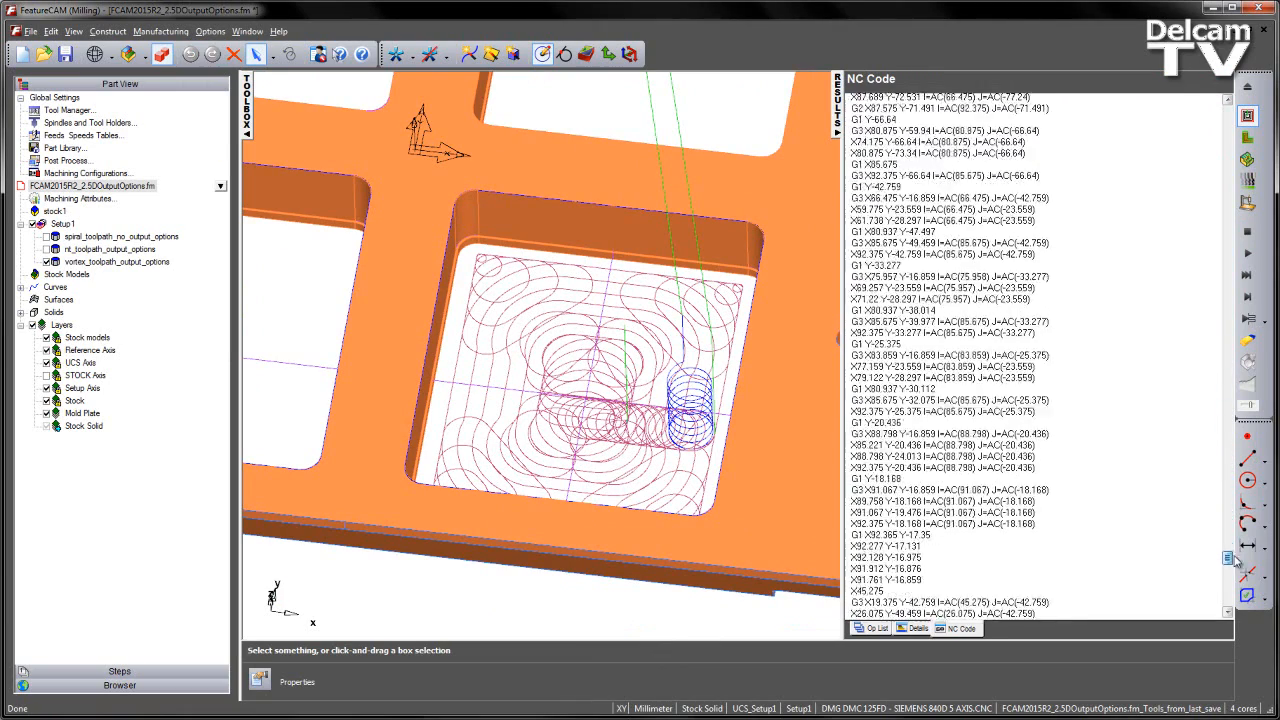
scroll(down, 3)
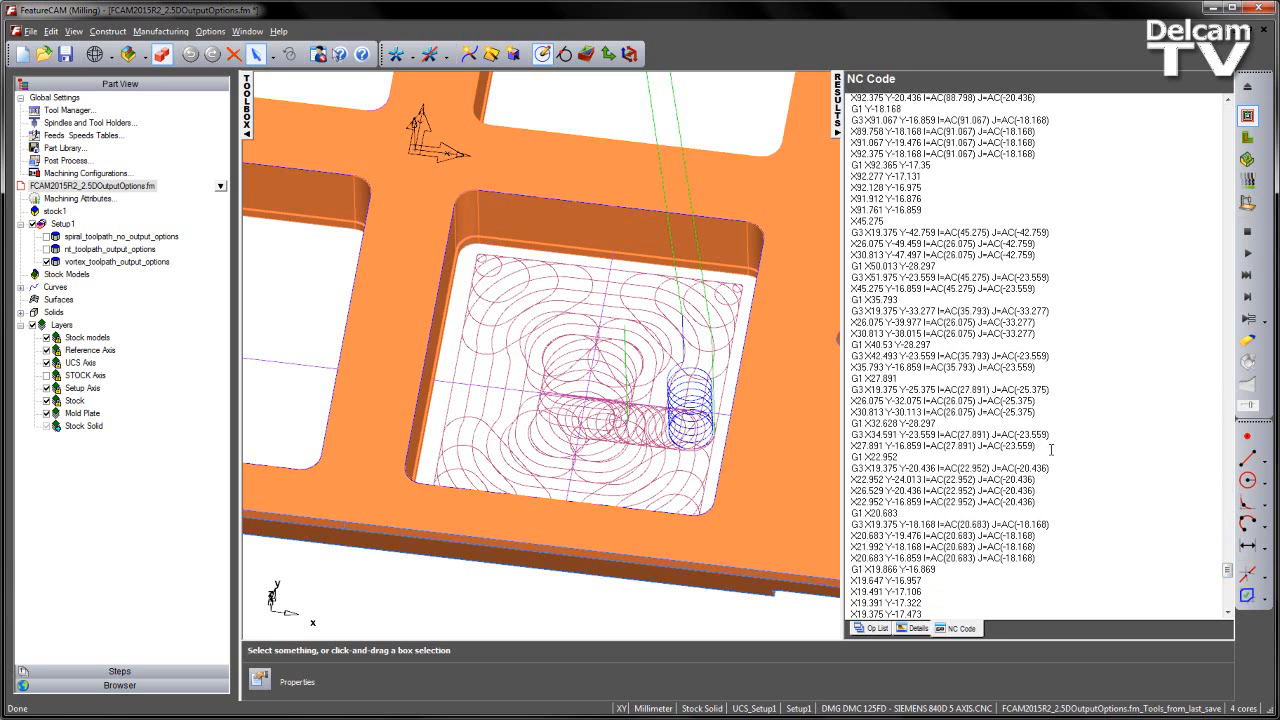
Search the NC code with Ctrl+F for G2, then G3 arc moves, and close the search.
key(ctrl+f)
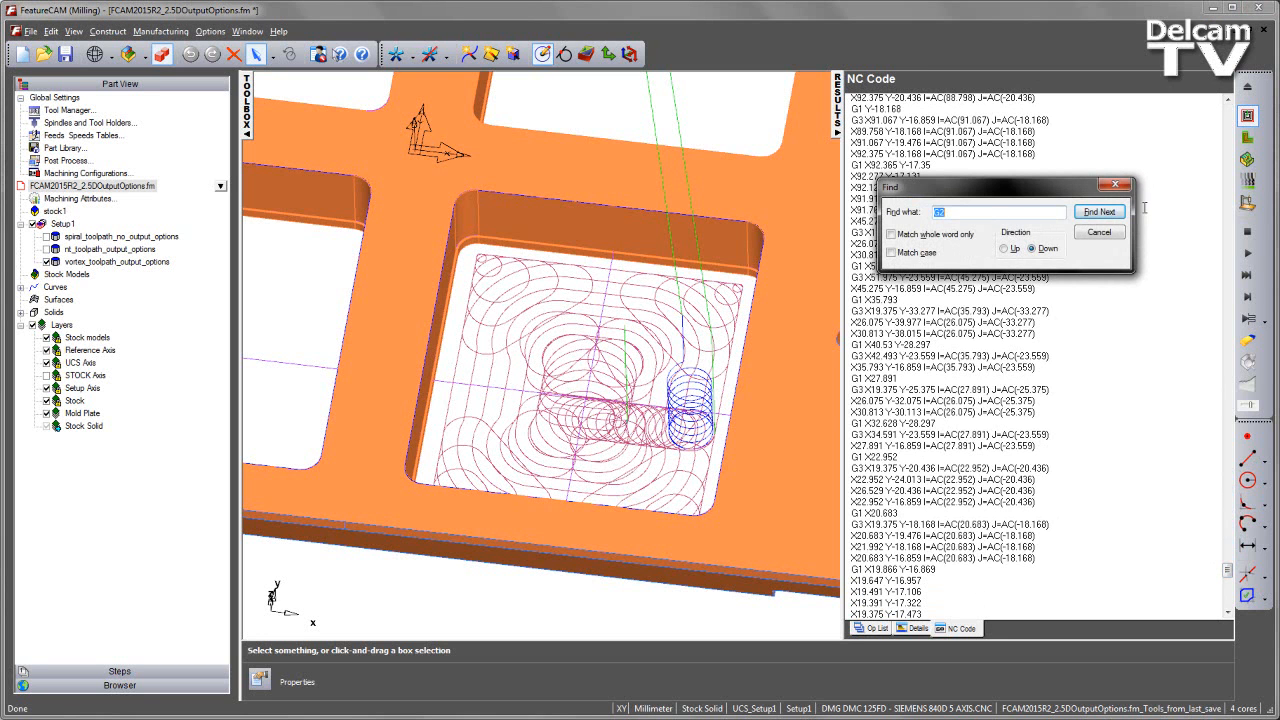
click(1099, 211)
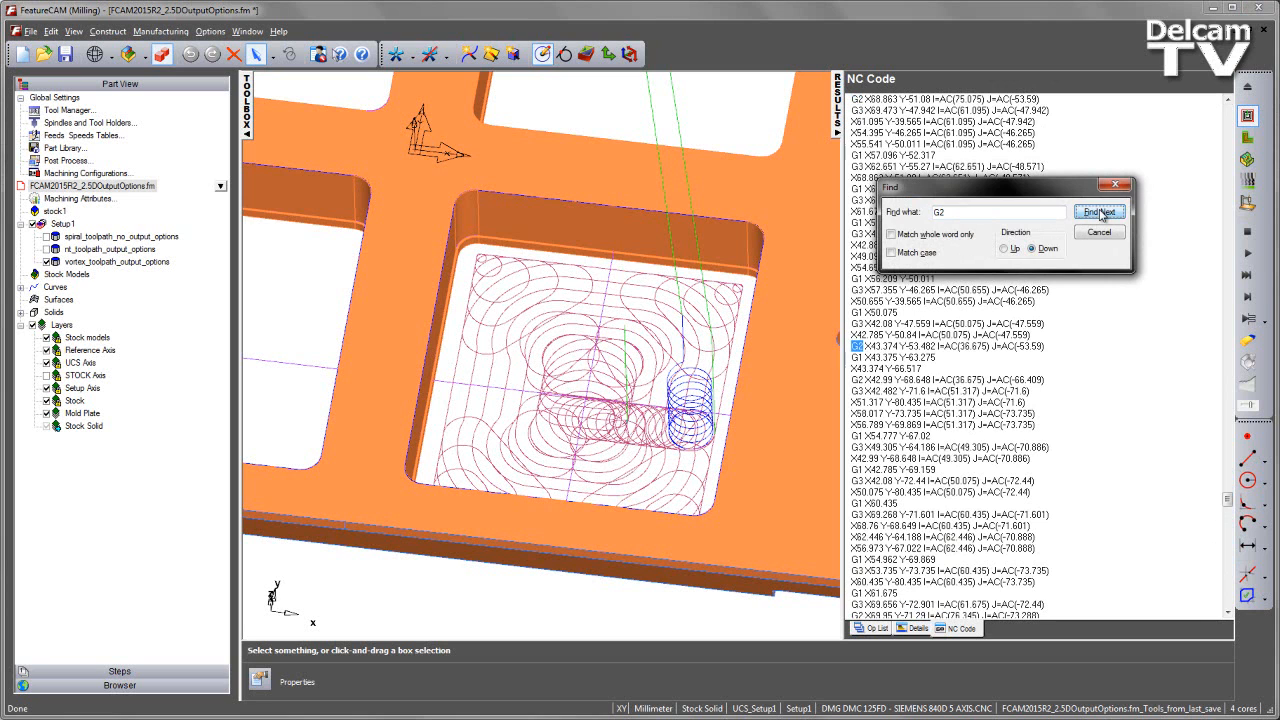
click(1099, 211)
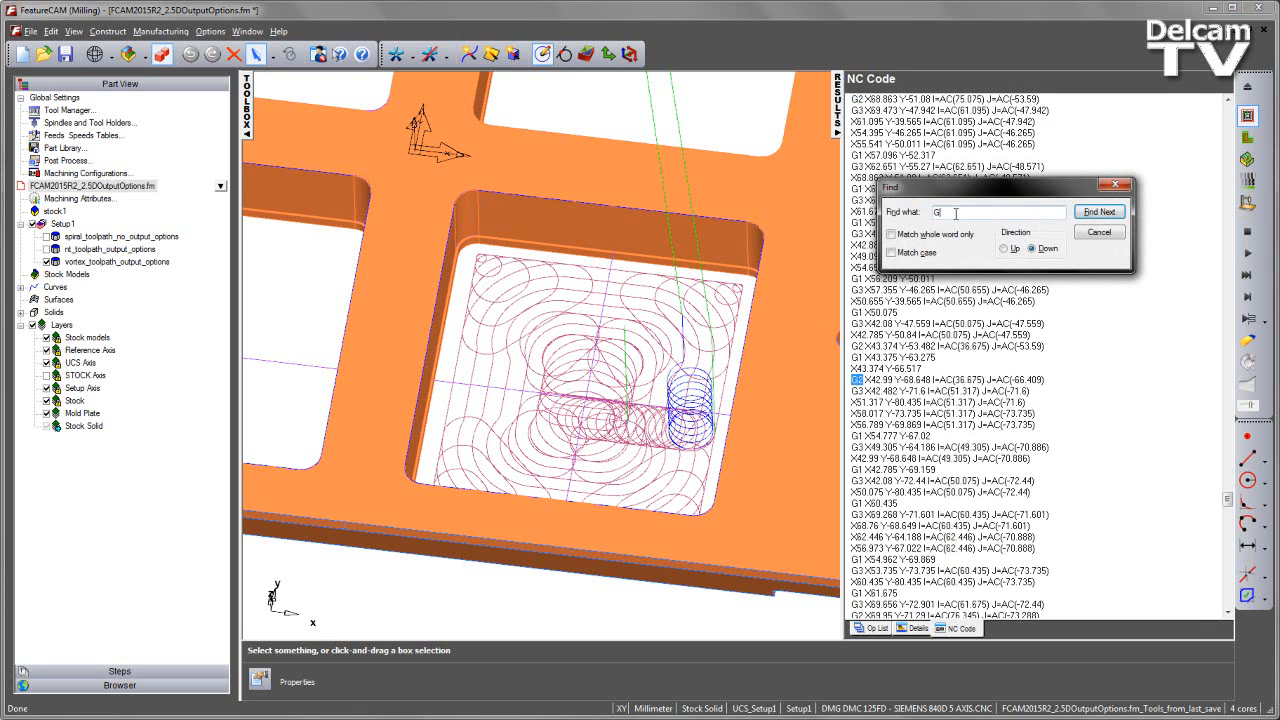
click(1099, 211)
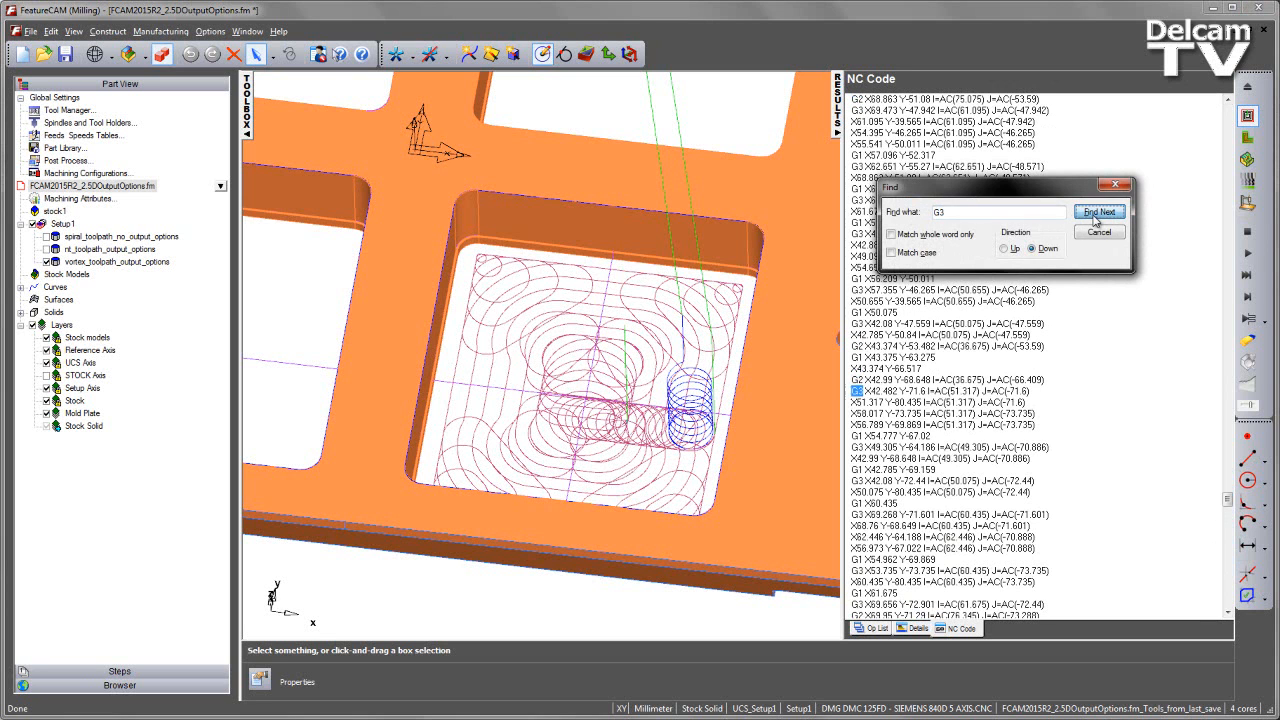
click(1100, 211)
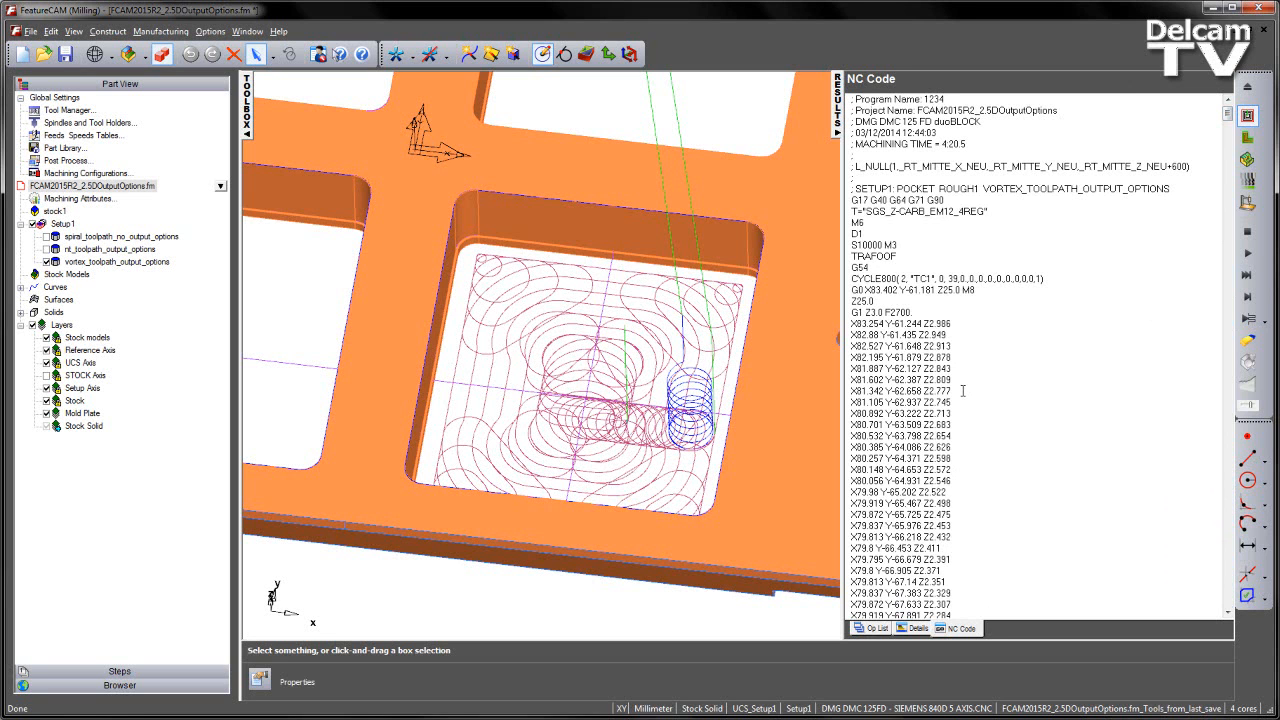
mouse_move(1124, 321)
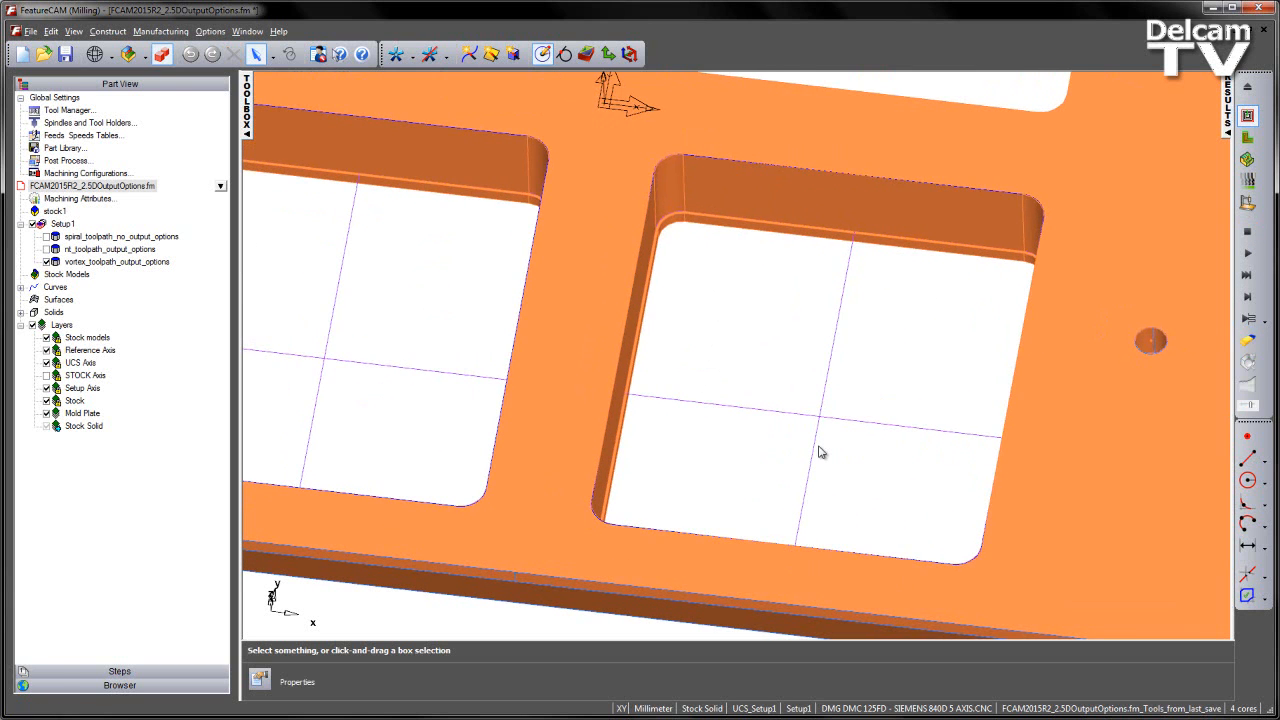
Reopen the vortex pocket's rough operation milling attributes, showing vortex min radius 6.700.
double_click(116, 261)
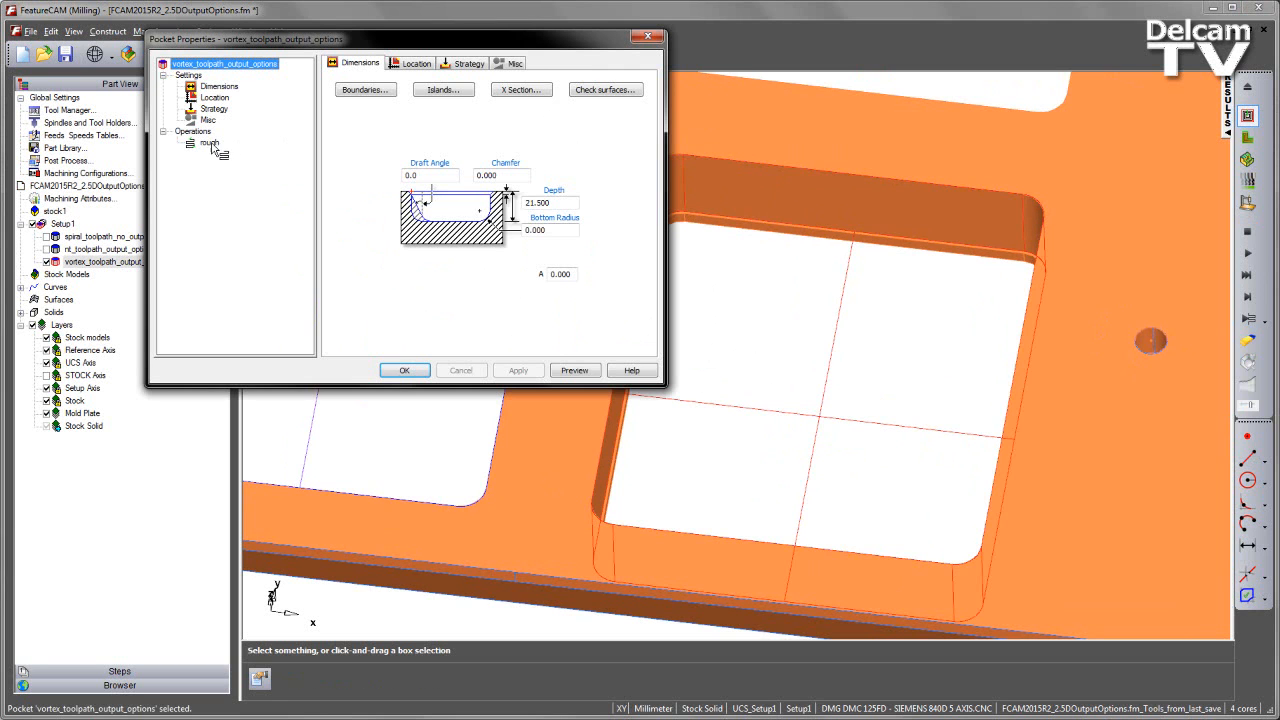
click(209, 143)
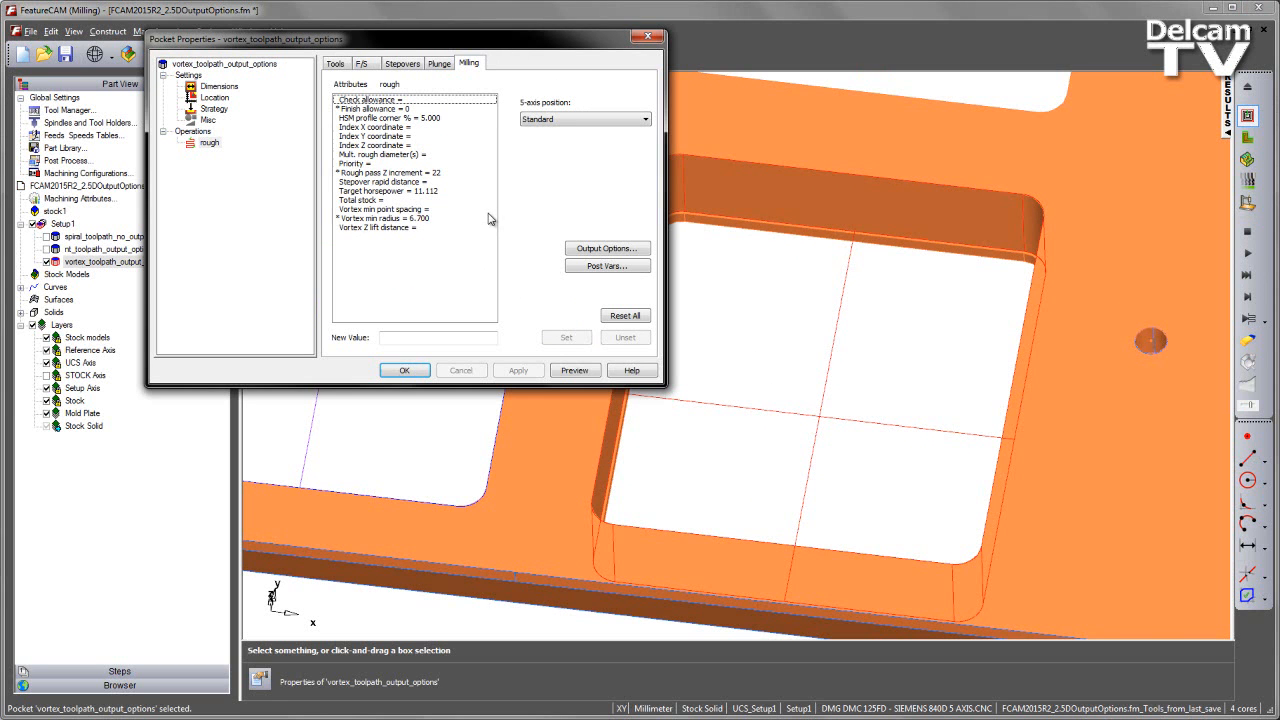
Set rough output to redistribute points after filtering, limiting linear moves to 2 mm.
click(606, 248)
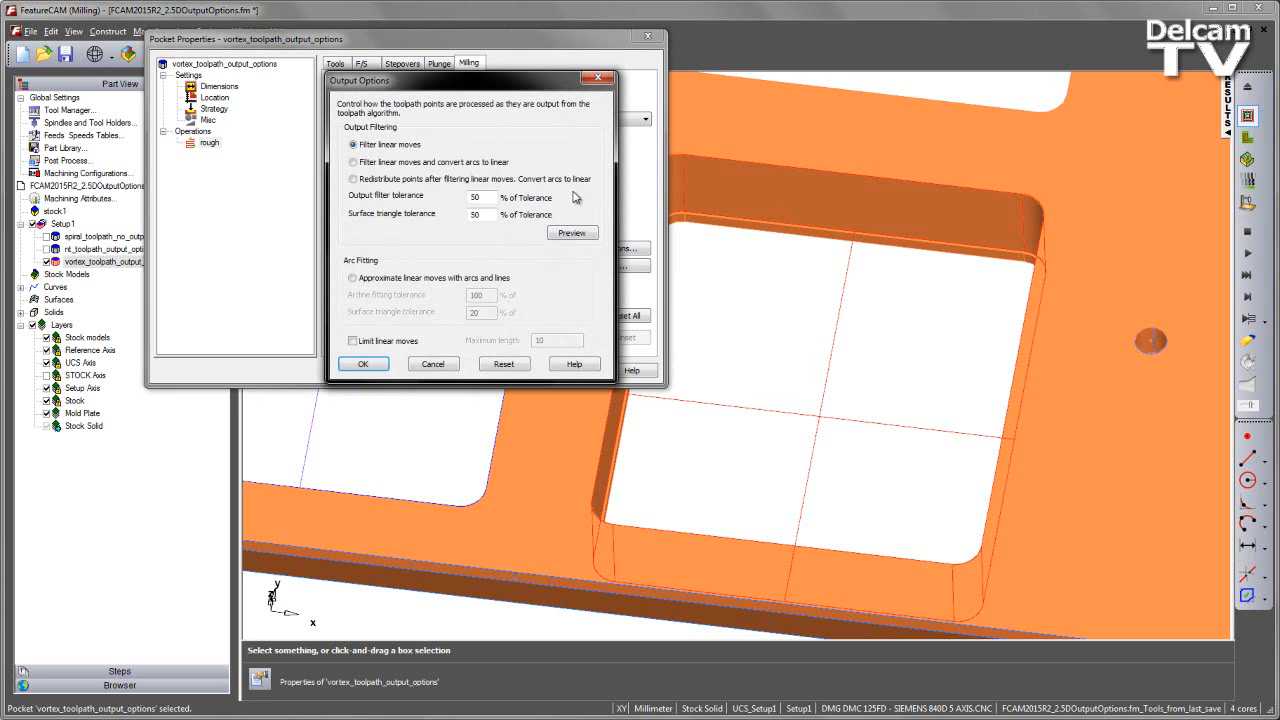
mouse_move(570, 195)
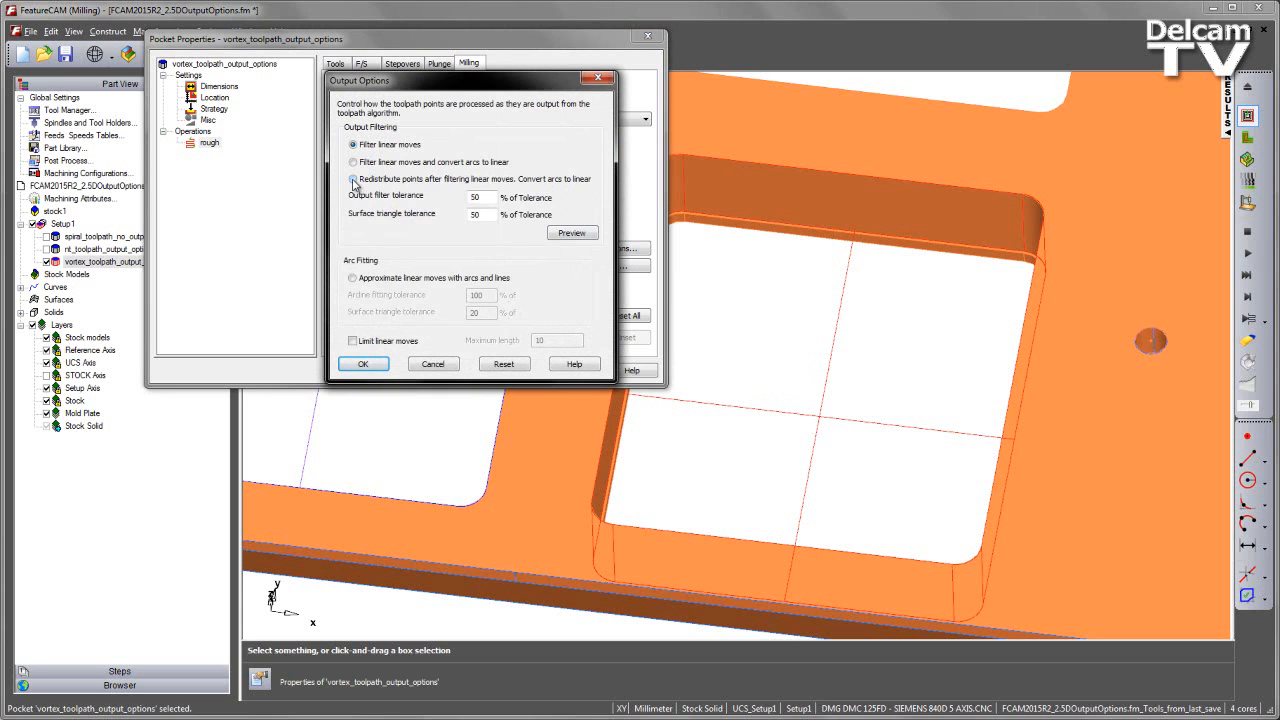
click(353, 179)
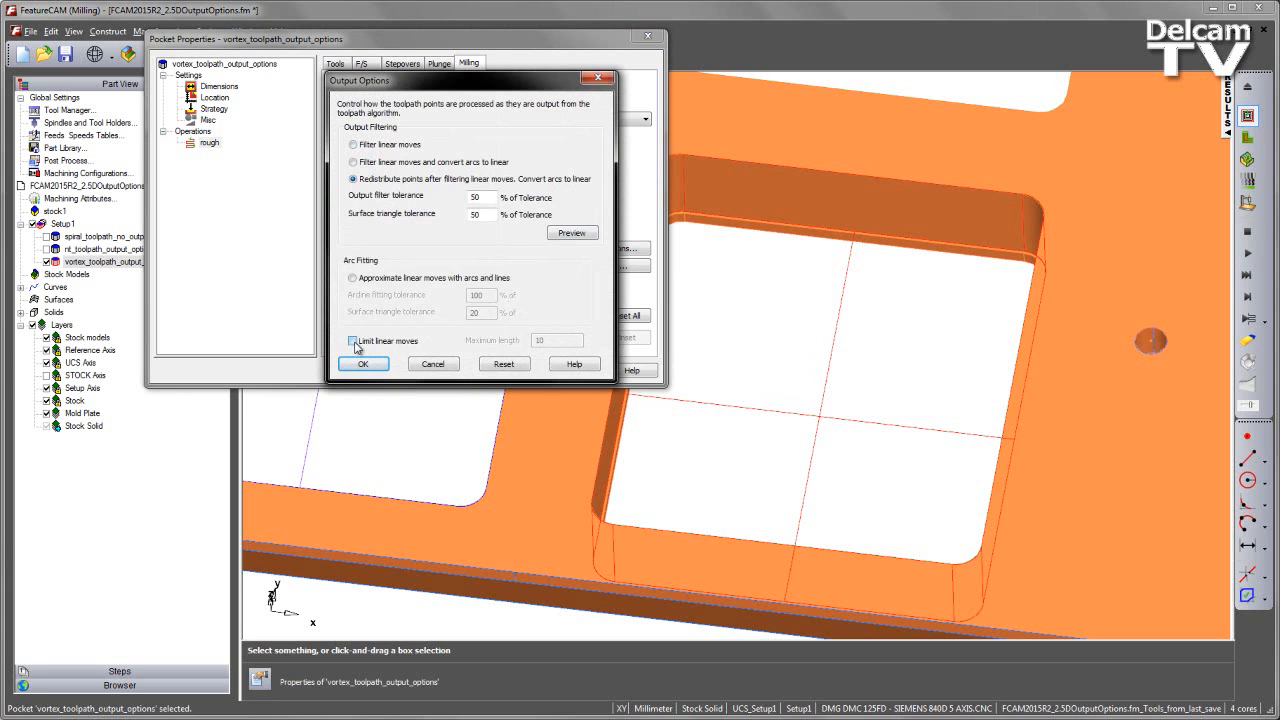
click(352, 341)
text(2)
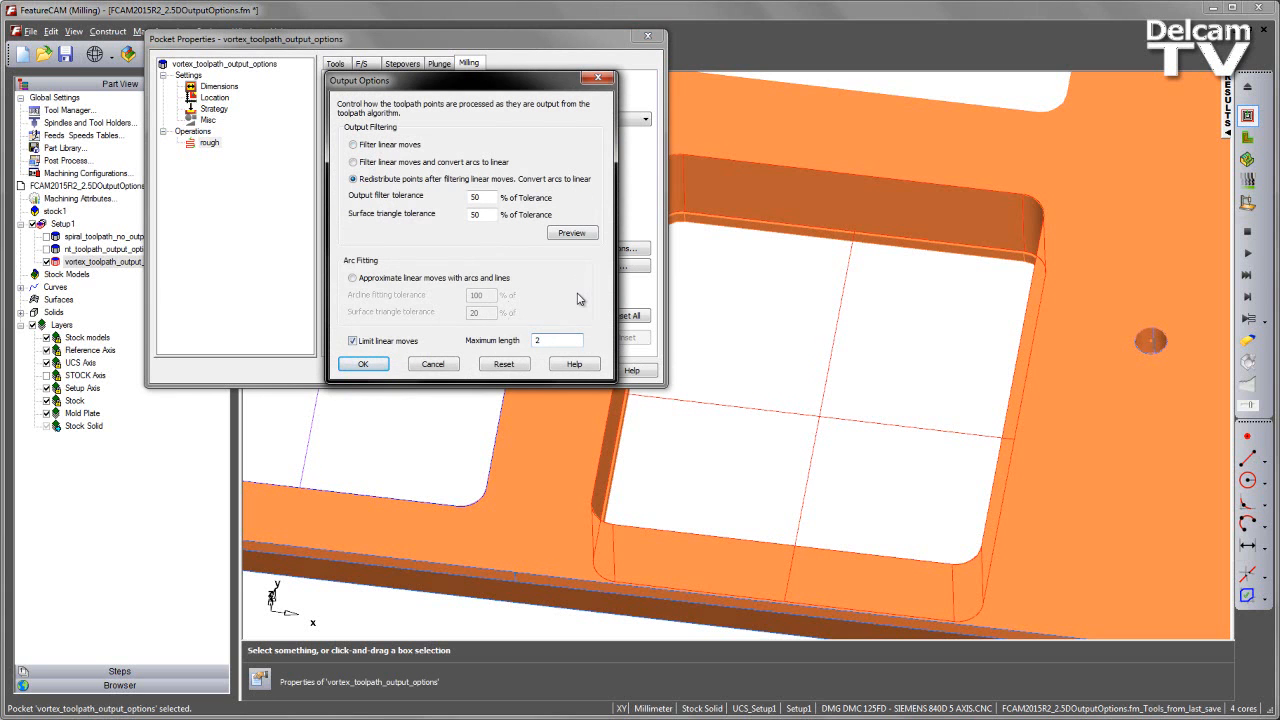
mouse_move(573, 301)
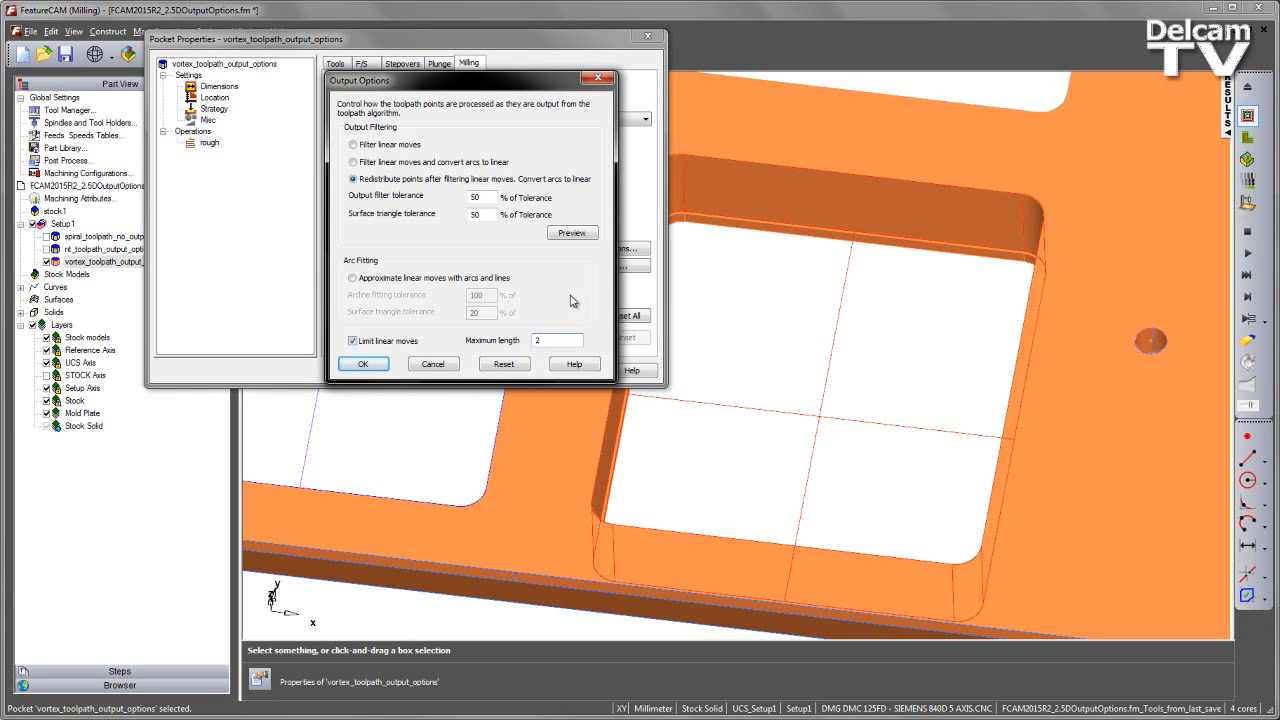
mouse_move(573, 283)
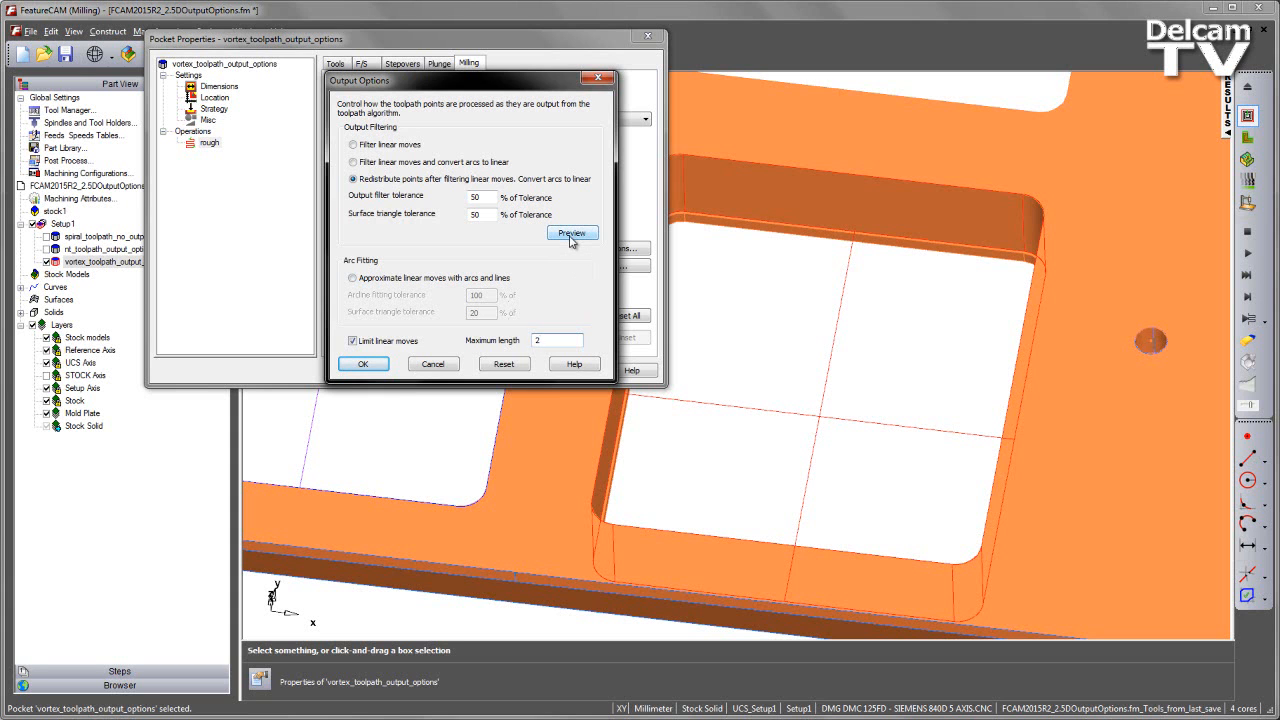
Display a preview of the redistributed vortex toolpath points within the pocket.
click(572, 233)
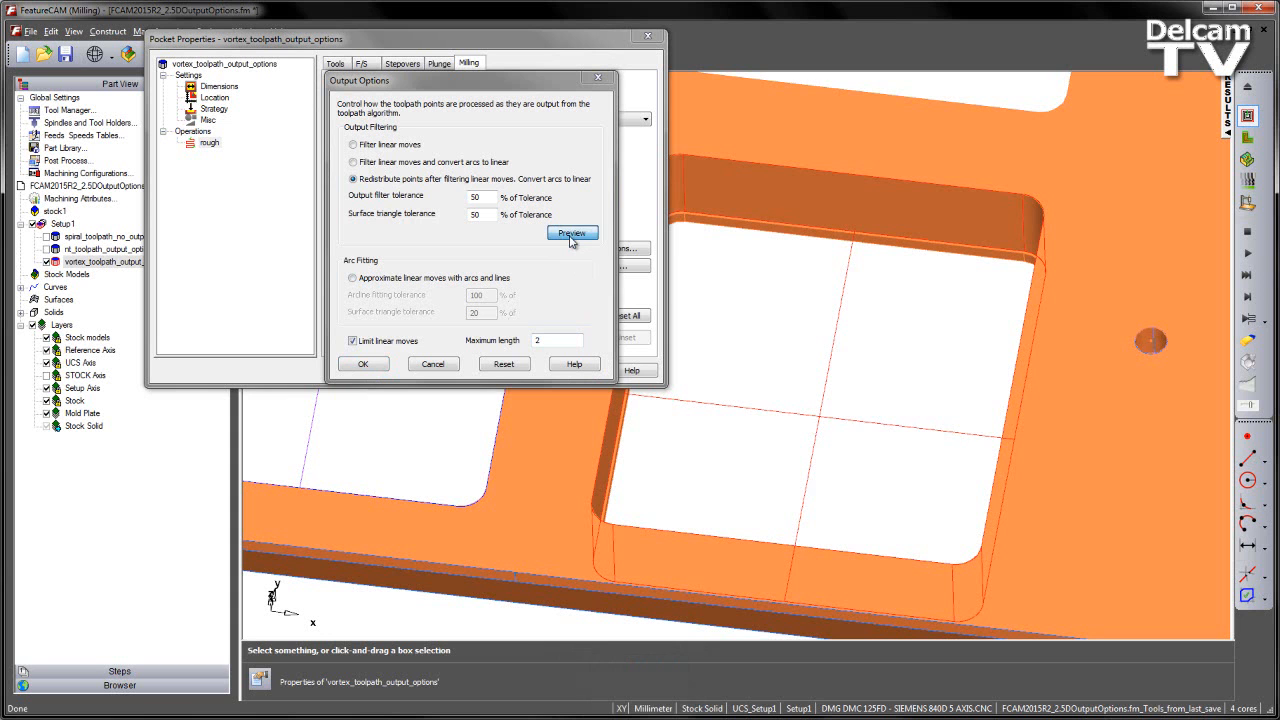
click(572, 233)
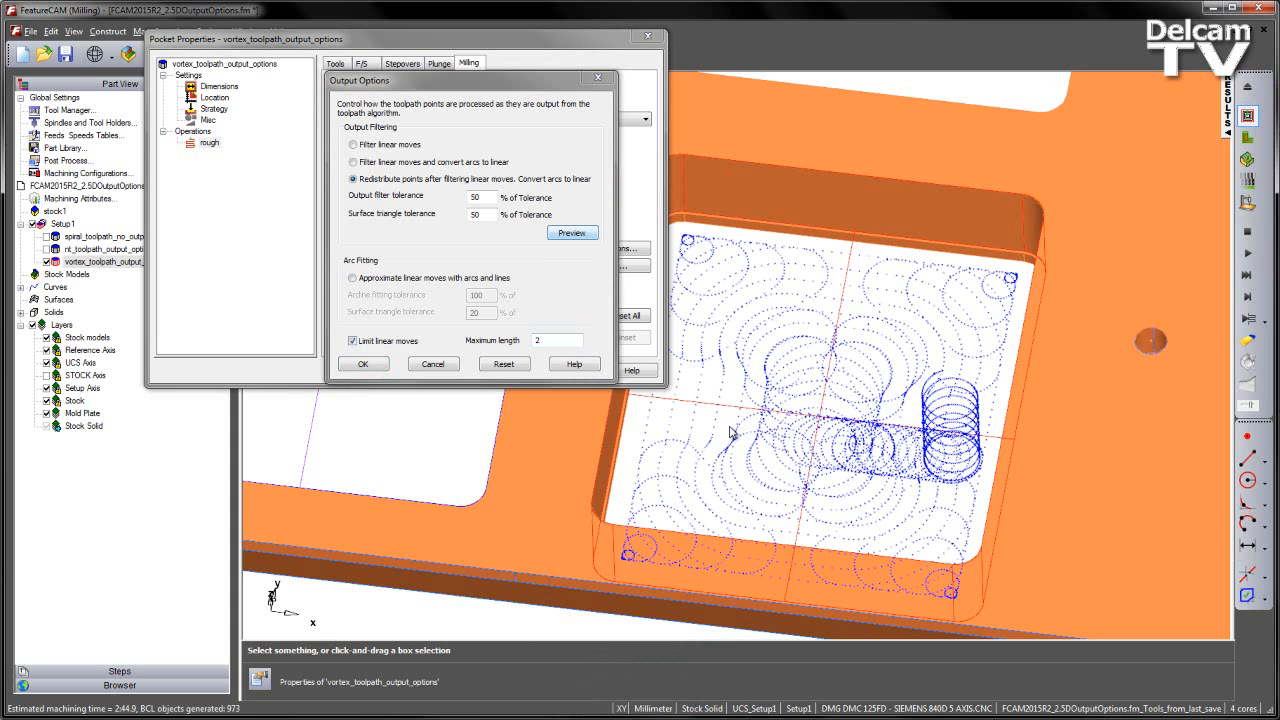
mouse_move(790, 540)
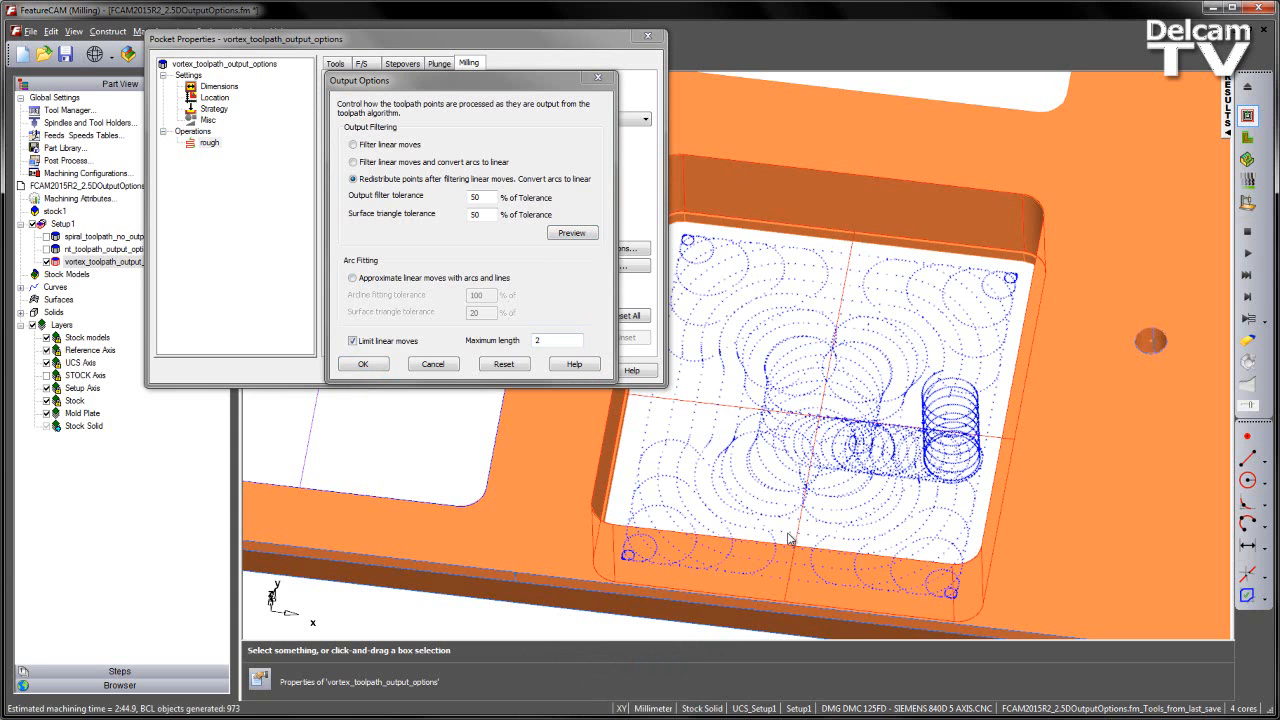
mouse_move(883, 486)
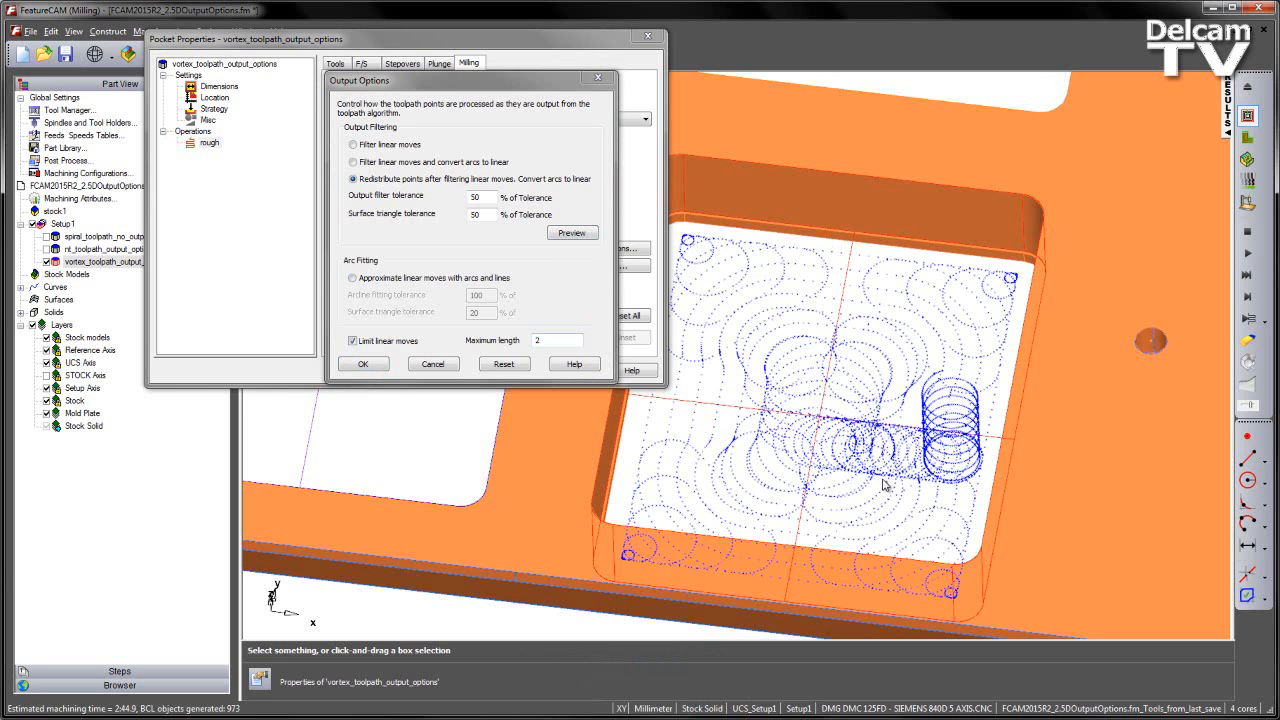
Confirm both Output Options and Pocket Properties, keeping the redistributed-points settings.
click(363, 362)
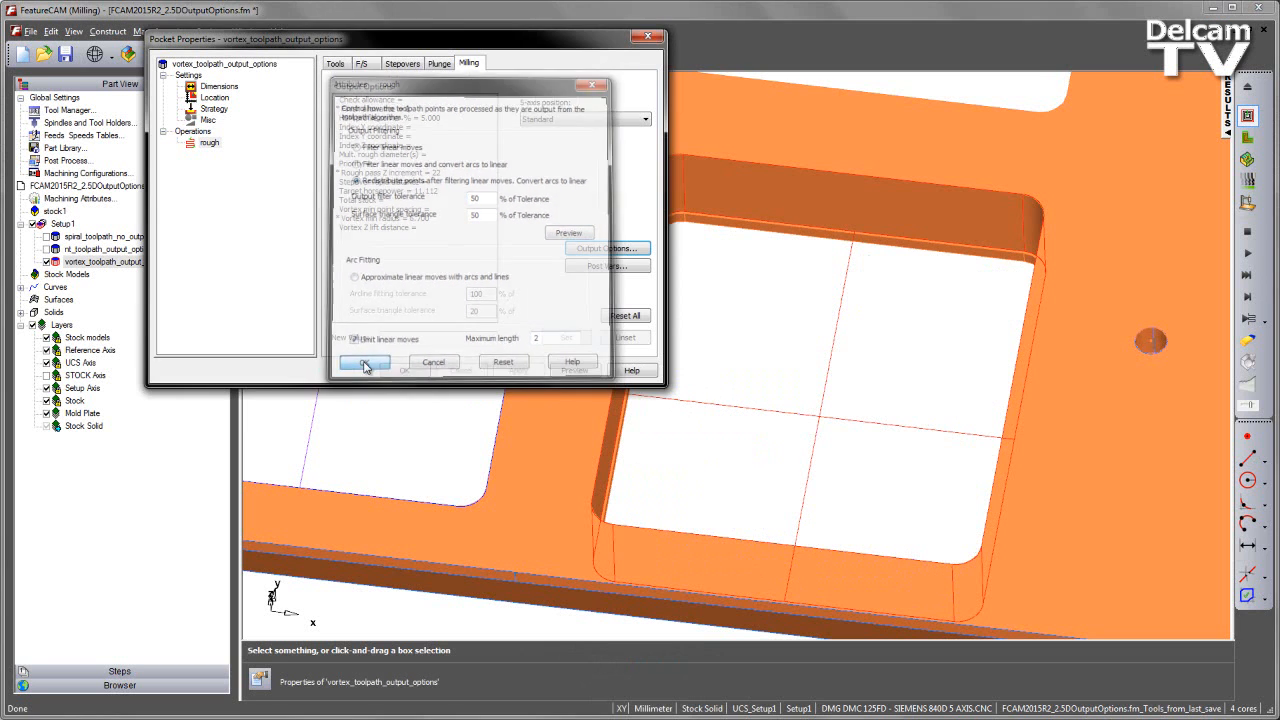
click(364, 362)
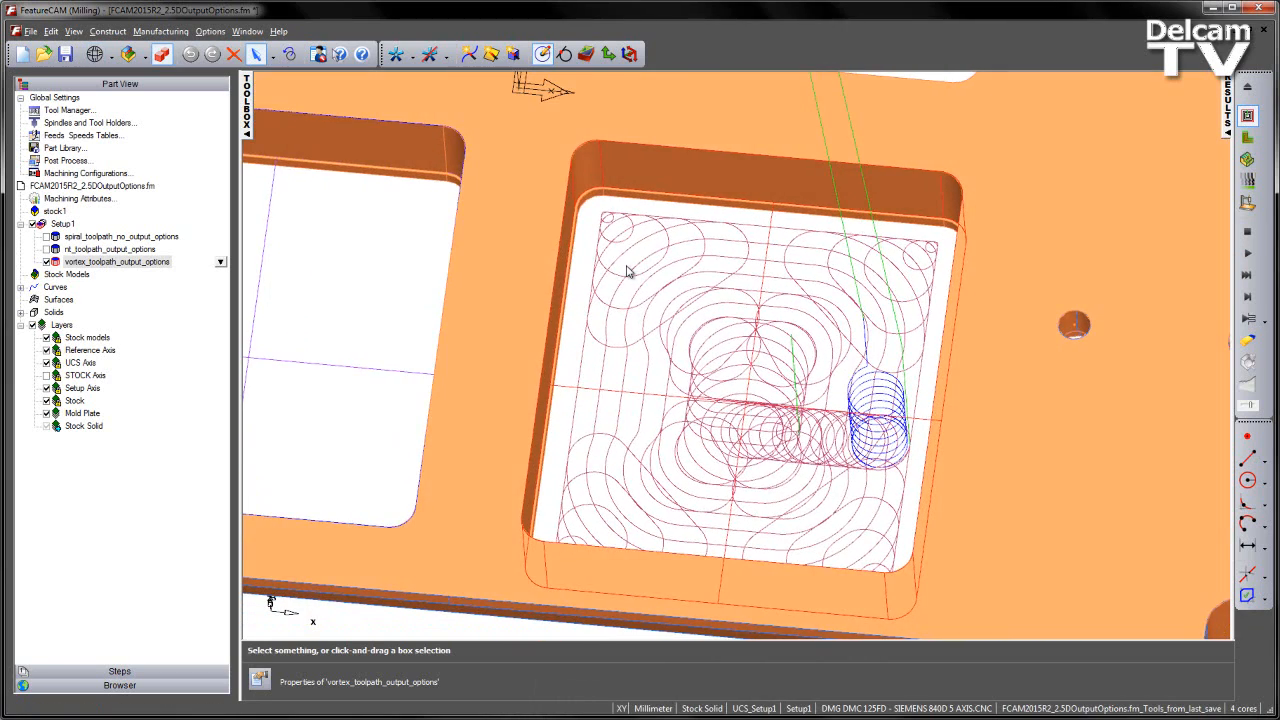
mouse_move(1232, 105)
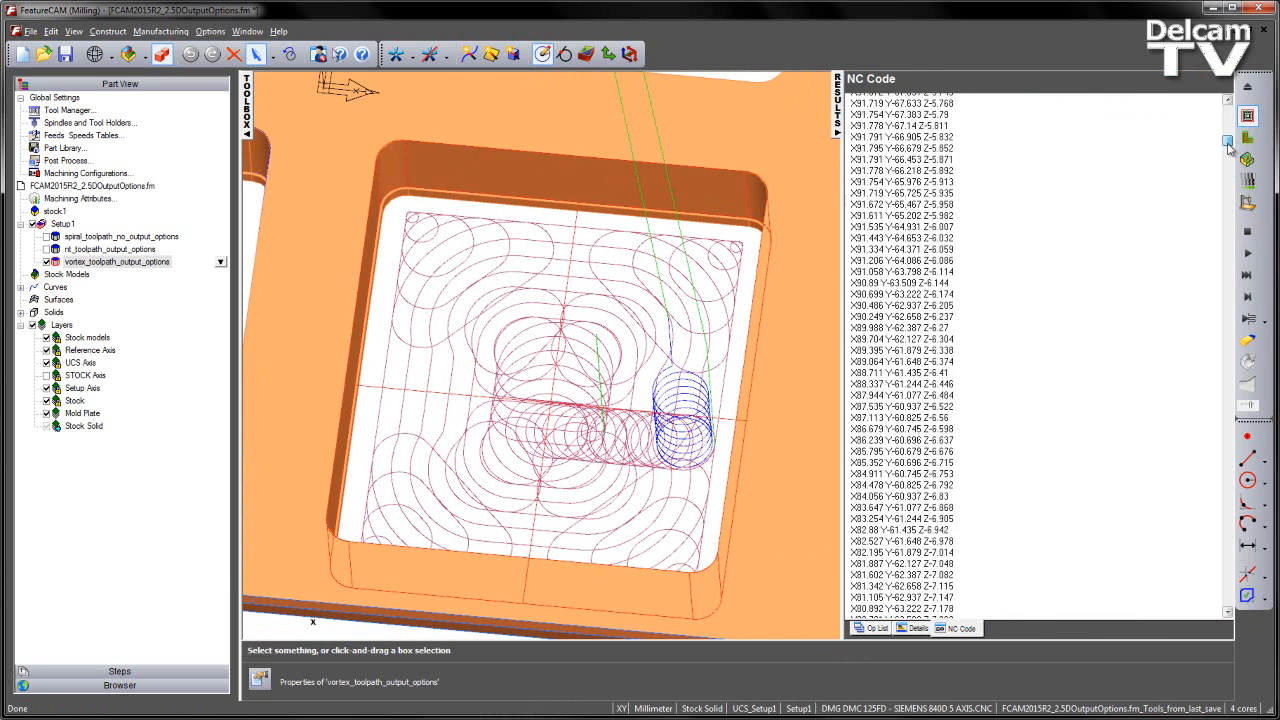
Scroll the regenerated vortex NC code down to its end and back to the header.
scroll(down, 3)
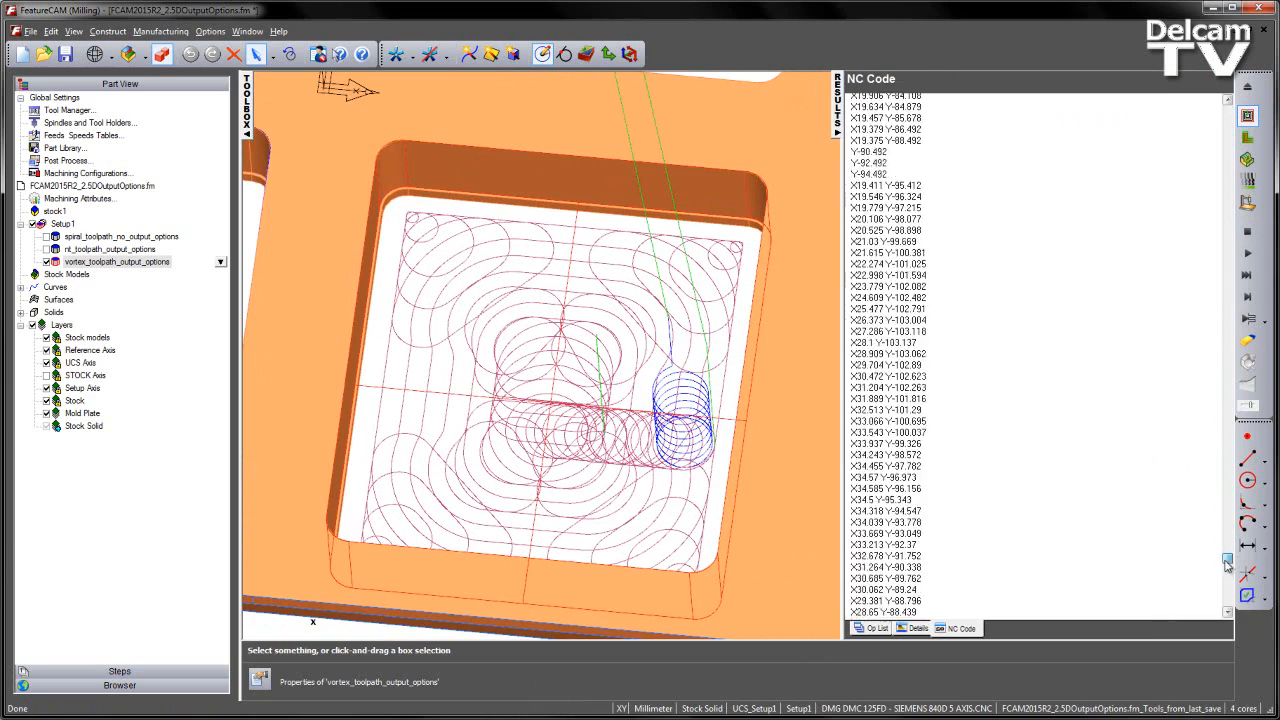
scroll(down, 3)
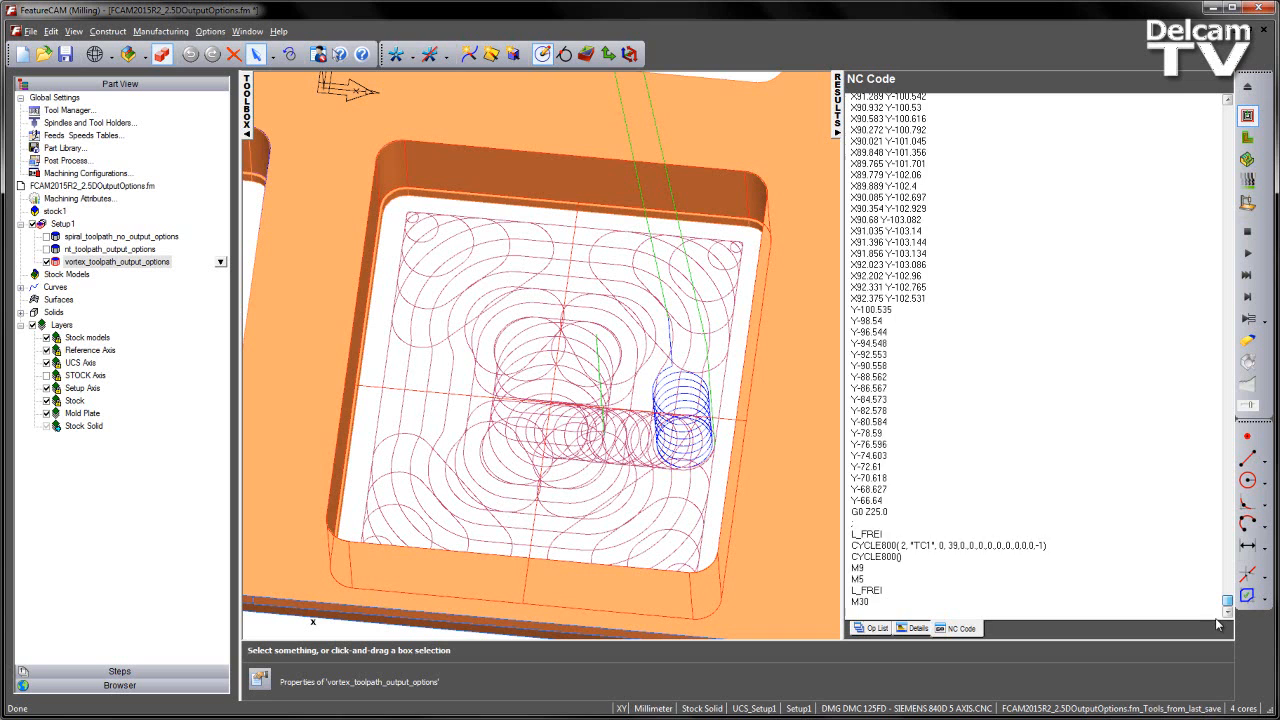
scroll(up, 3)
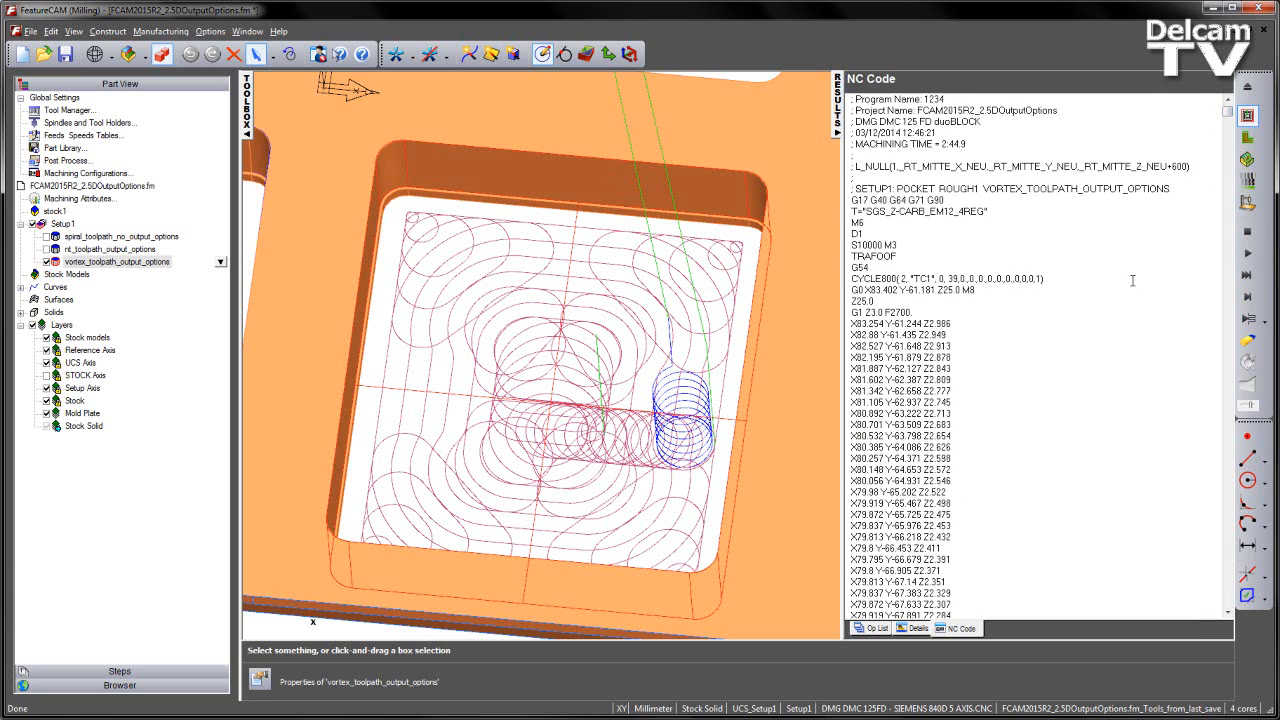
Search the NC code for G3 arc moves, then dismiss the search box.
key(ctrl+f)
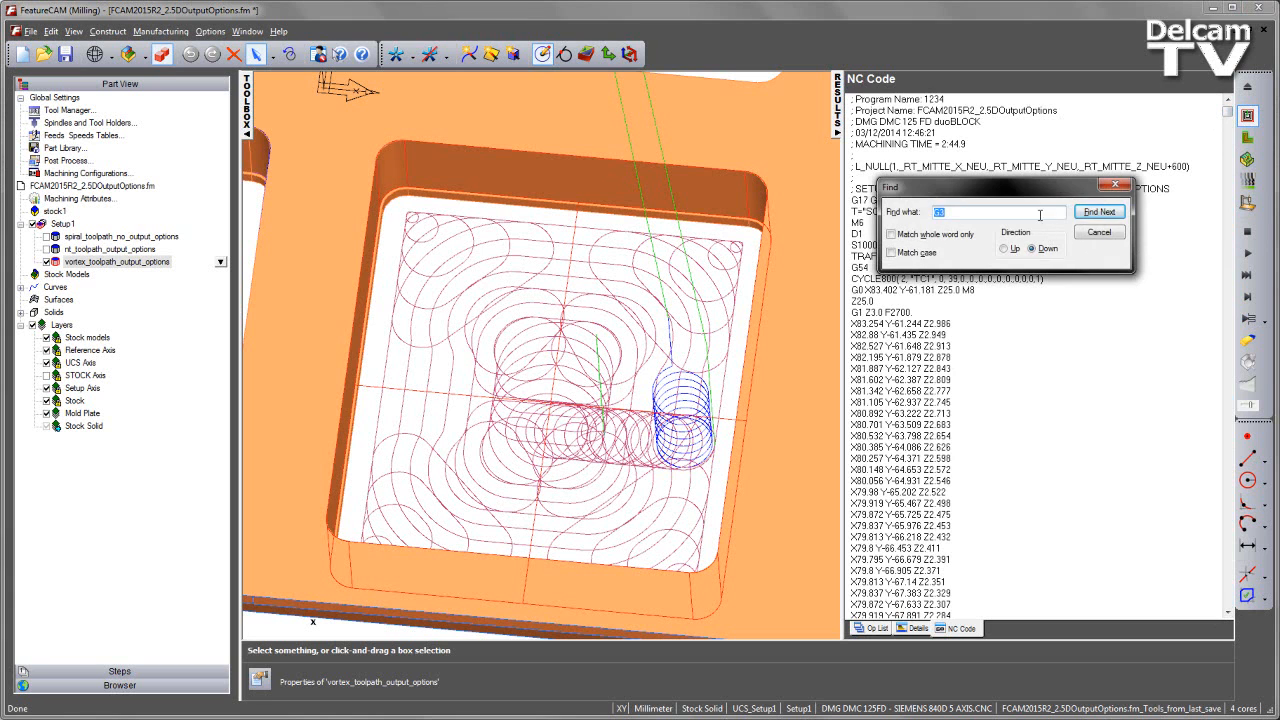
text(G3)
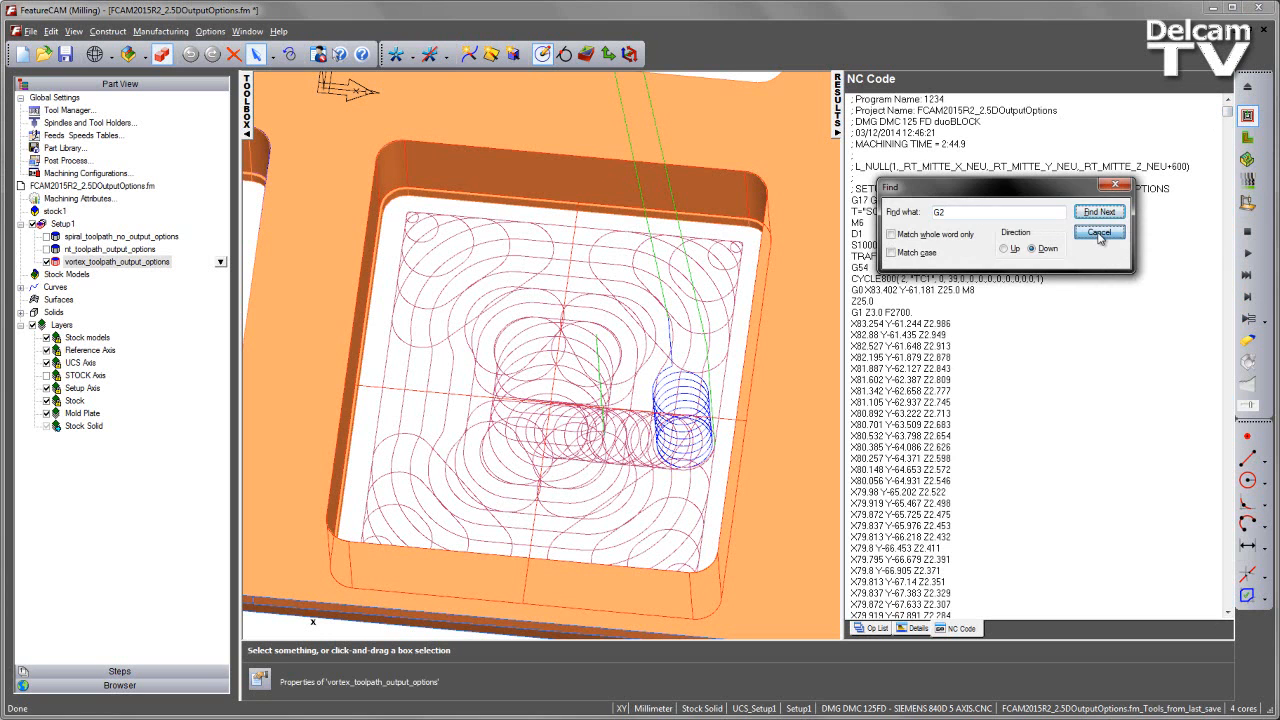
click(1098, 232)
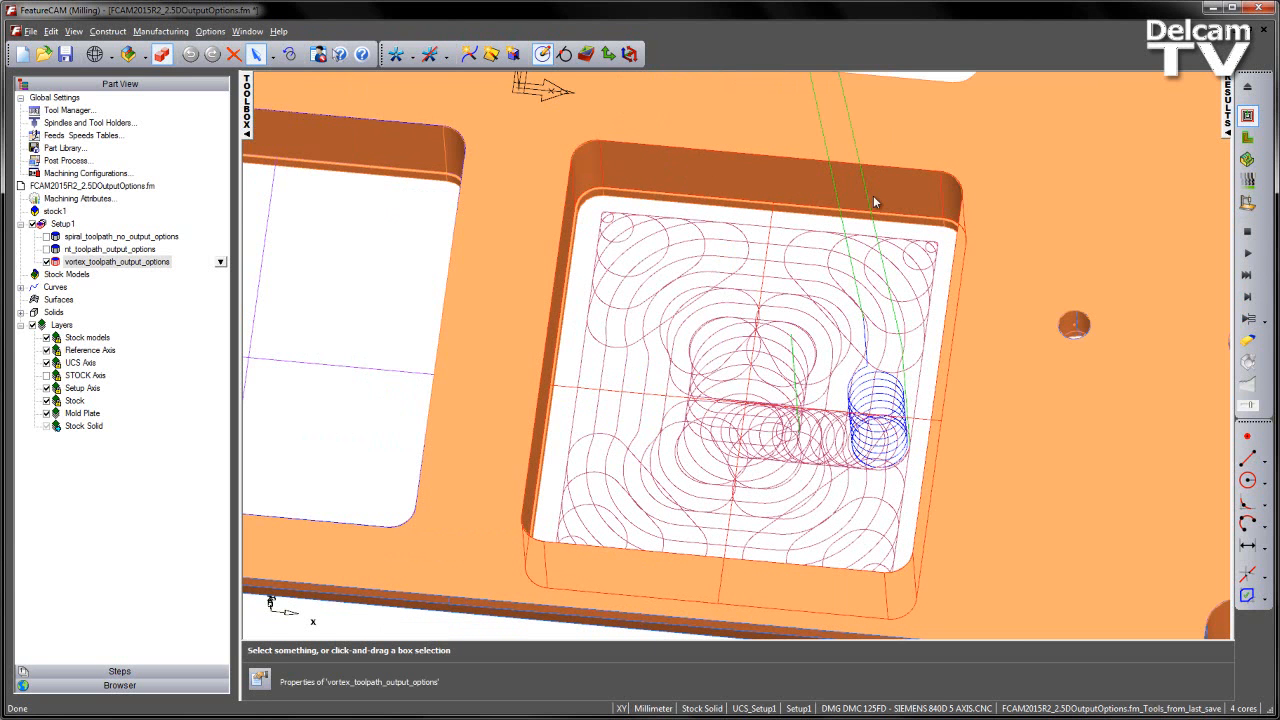
mouse_move(705, 403)
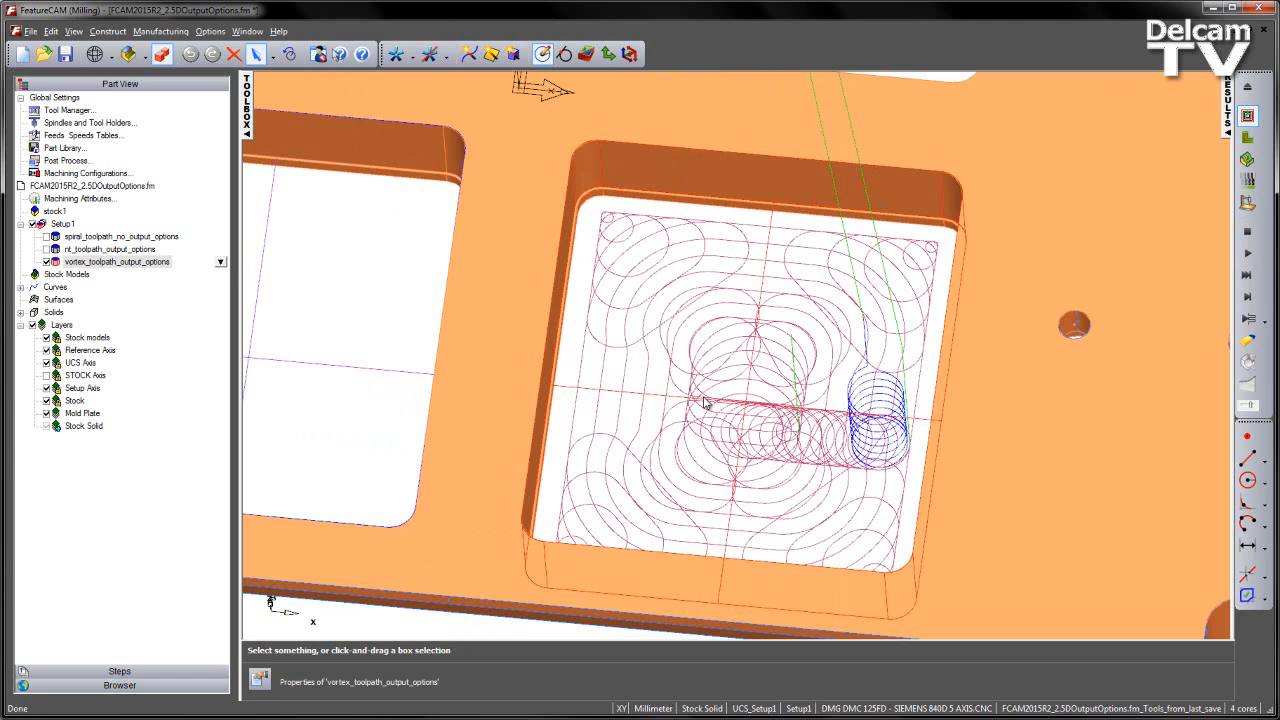